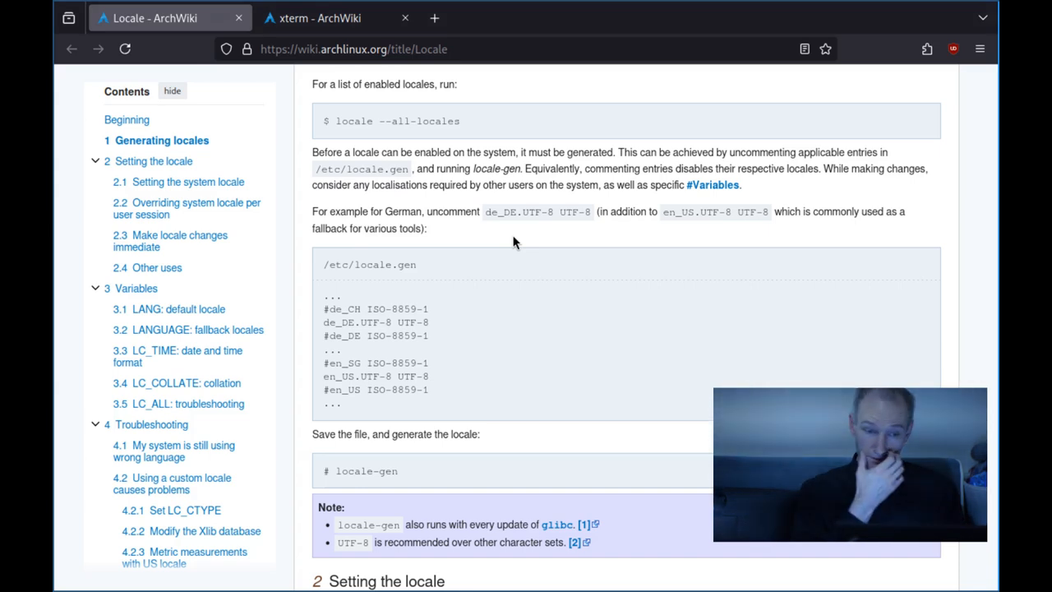
Step: Uncomment the en_GB.UTF-8 and en_GB ISO-8859-1 lines in /etc/locale.gen and save with :wq
scroll("up", 3)
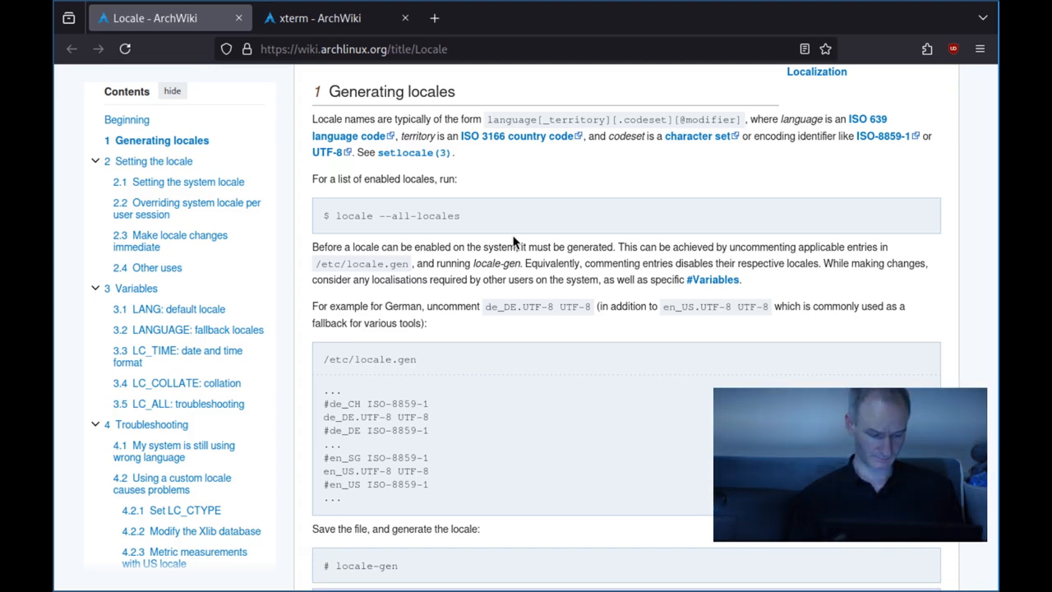
scroll("down", 3)
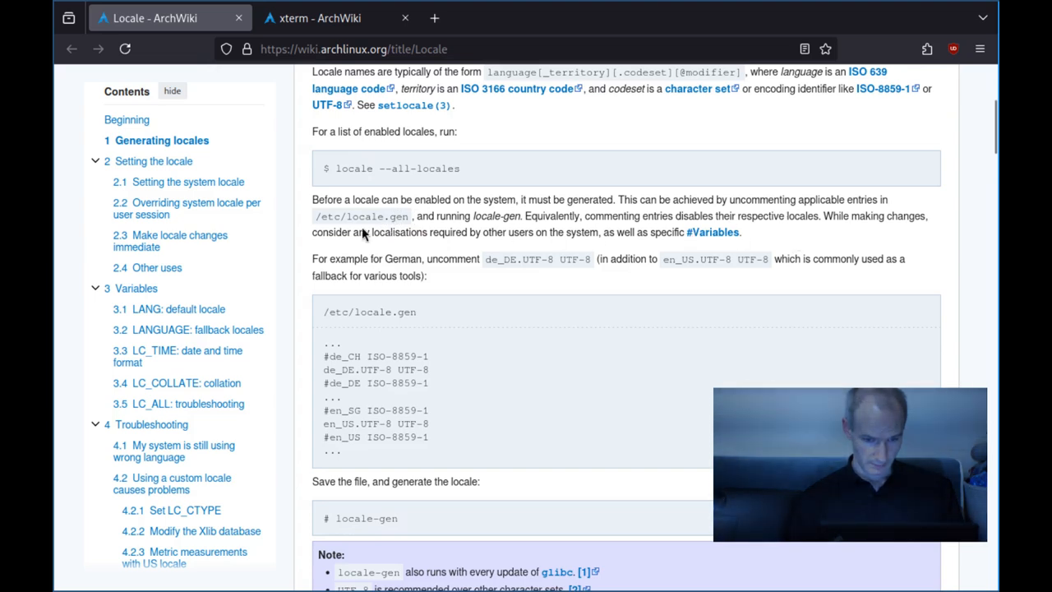
mouse_move(386, 255)
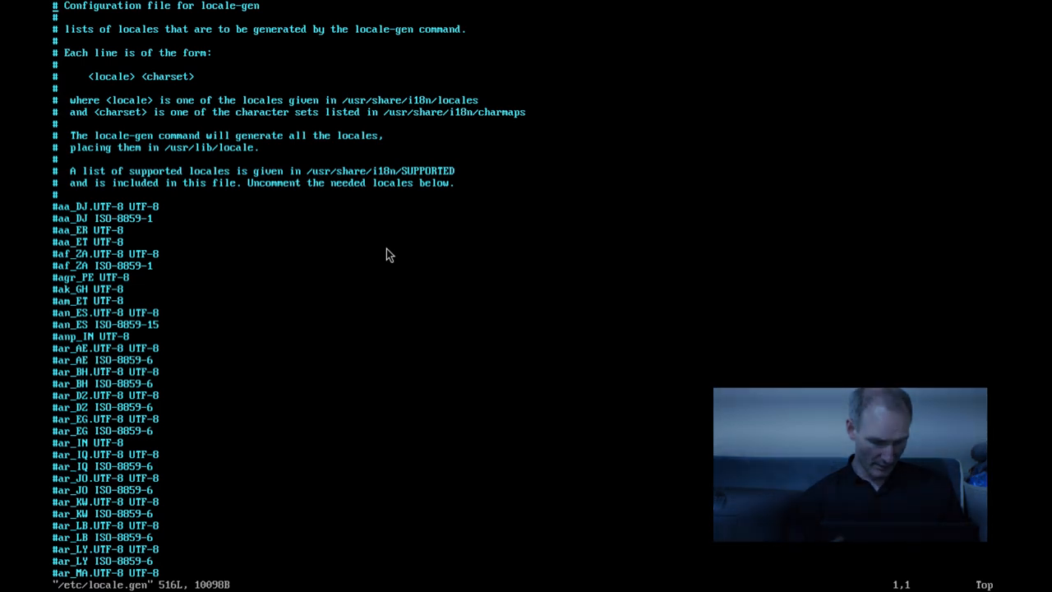
scroll("down", 3)
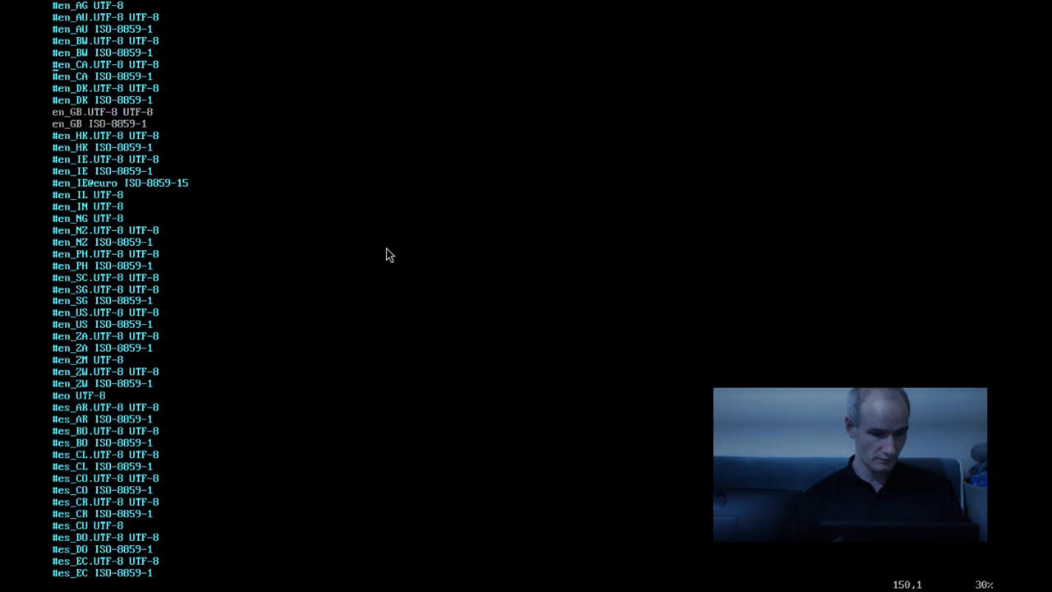
scroll("down", 3)
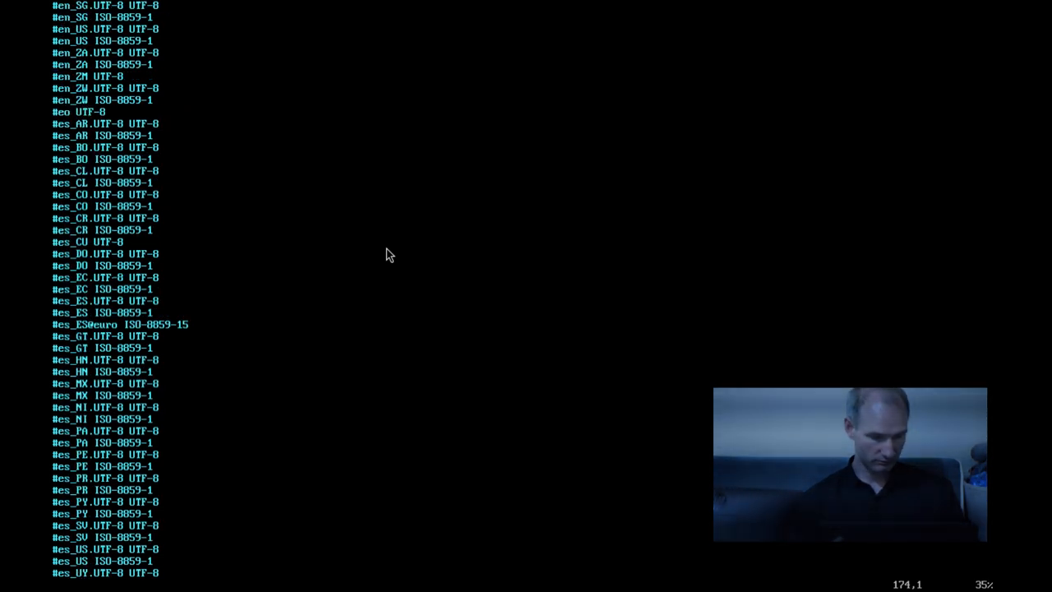
scroll("down", 3)
type("/GB")
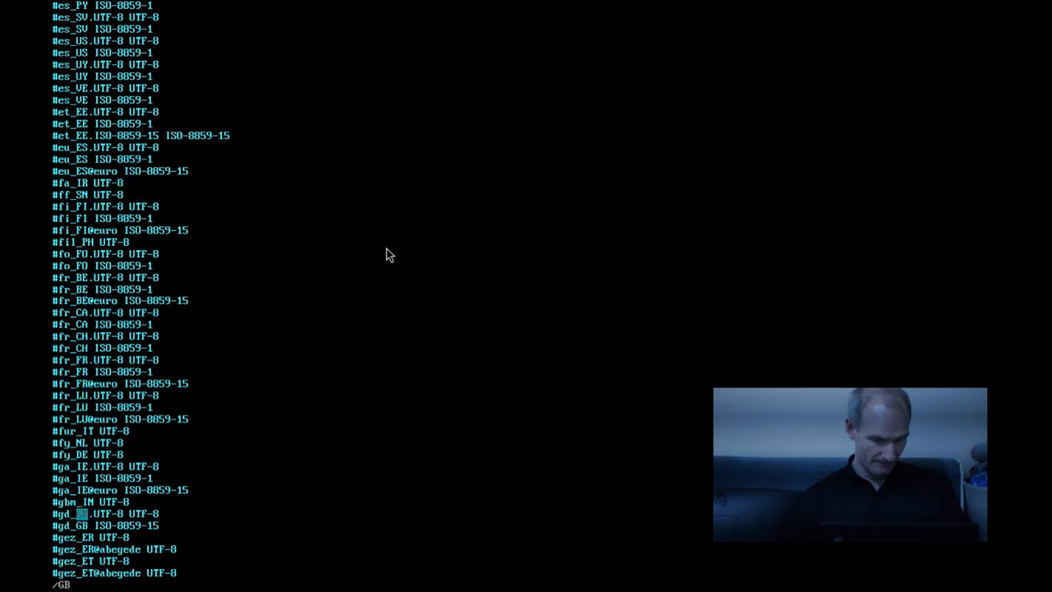
scroll("down", 3)
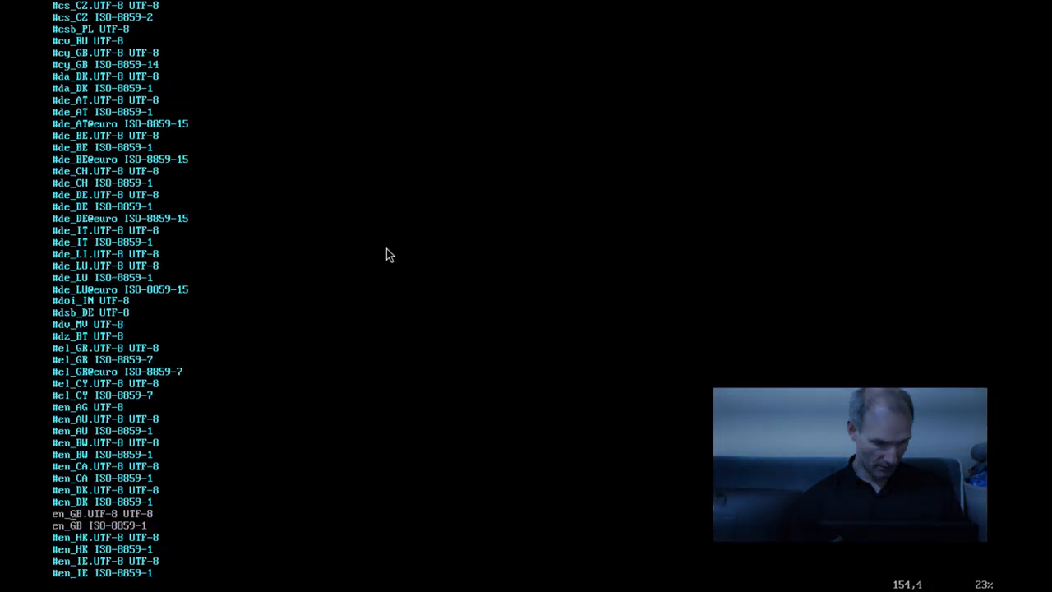
mouse_move(348, 285)
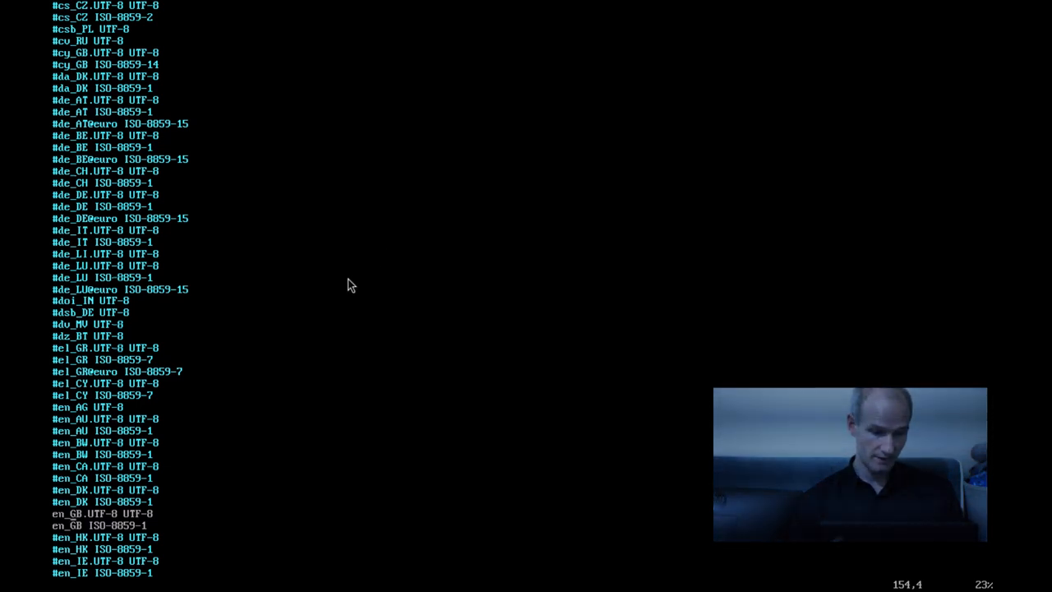
mouse_move(118, 532)
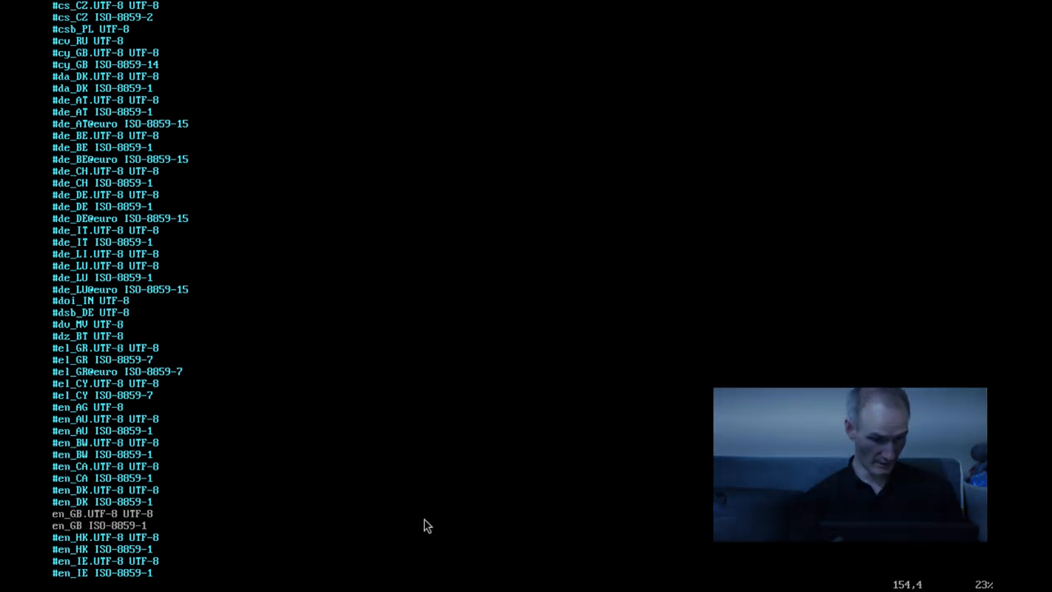
mouse_move(207, 516)
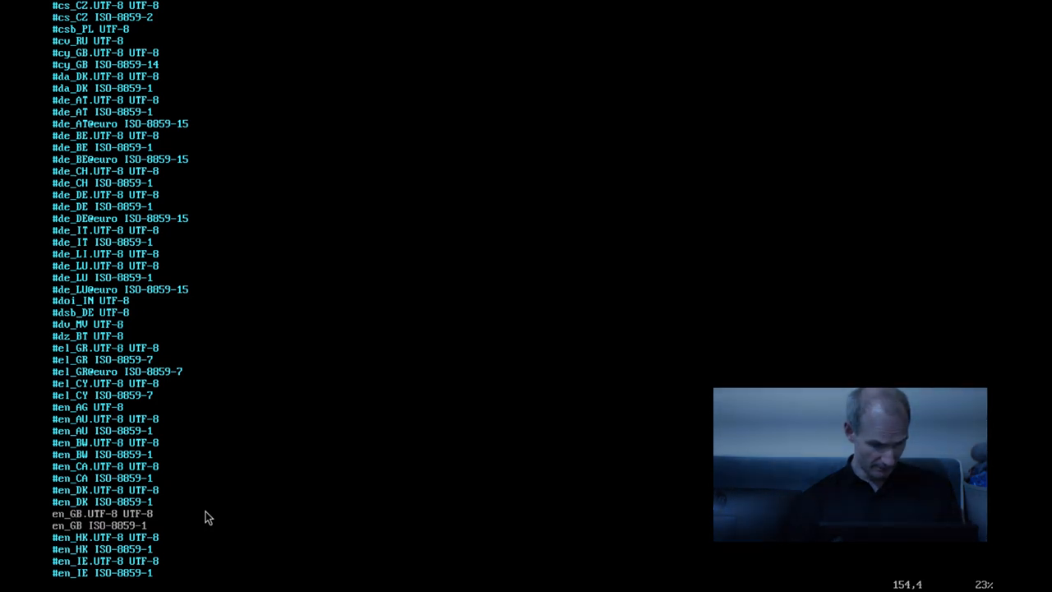
key("i")
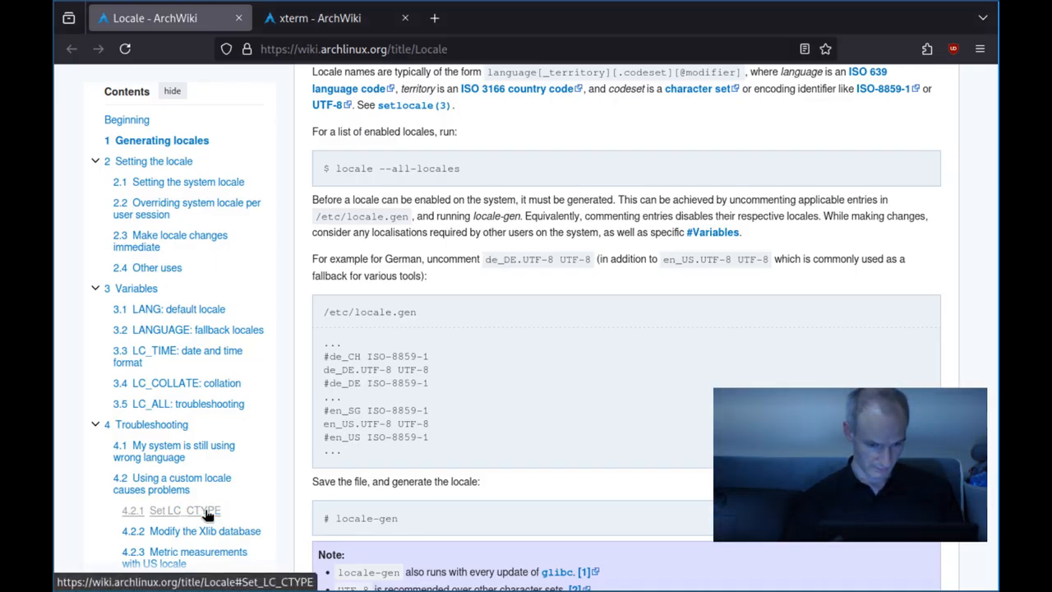
Step: Rerun locale-gen as sudo after the first run is refused for lack of permission
scroll("down", 3)
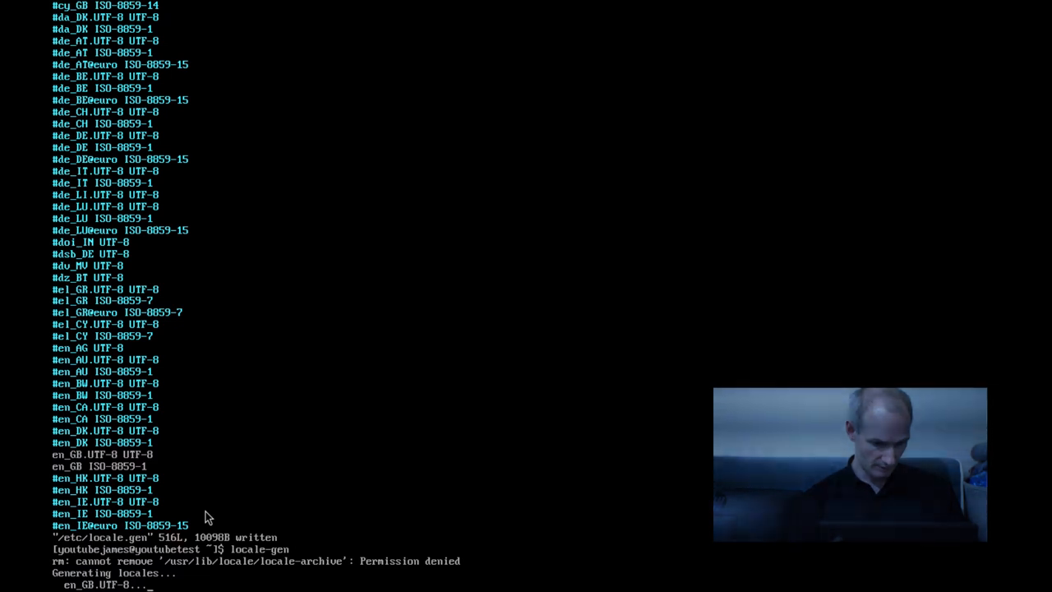
type("sudo")
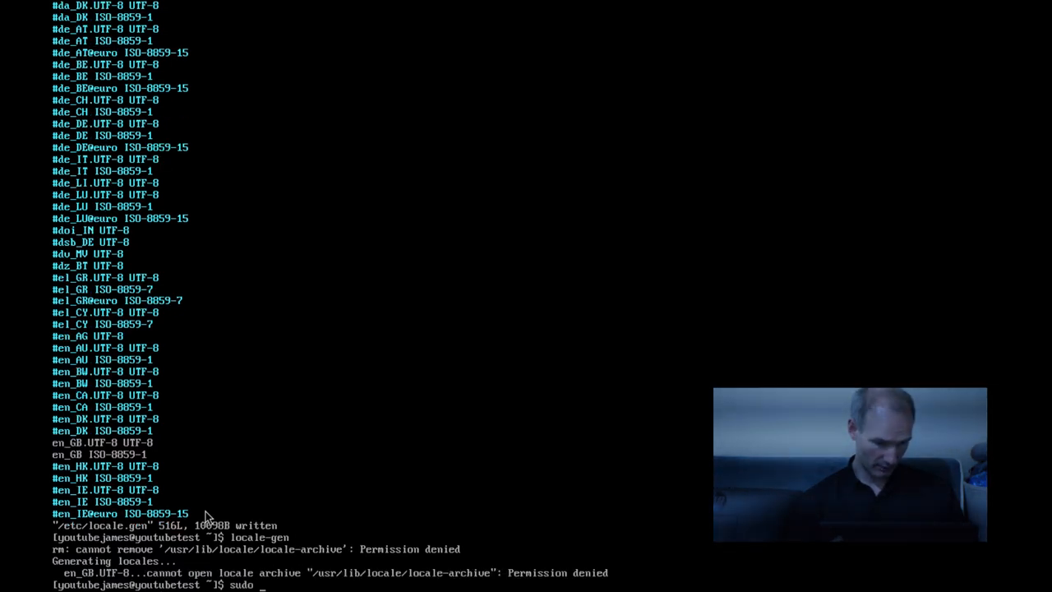
type("locale-gen")
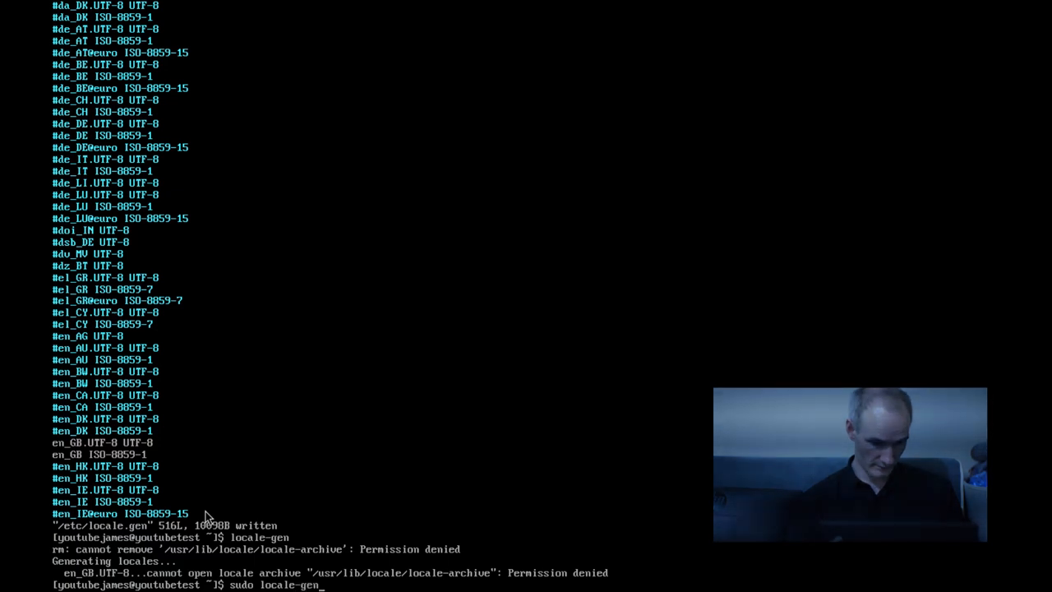
key("Return")
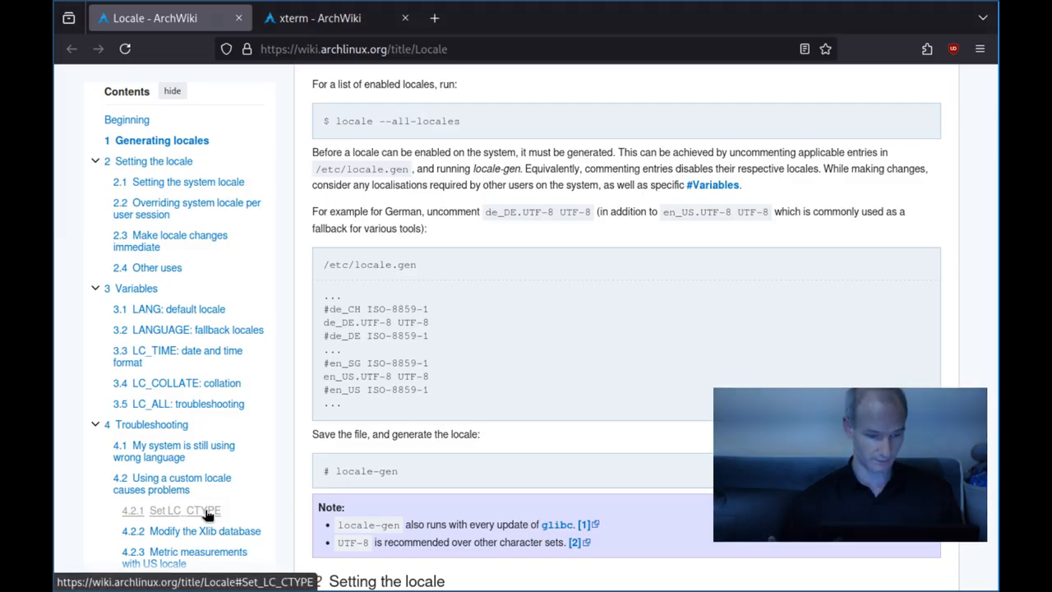
Step: Show the ArchWiki xterm article's Configuration section, then run startx to enter the graphical session
left_click(240, 17)
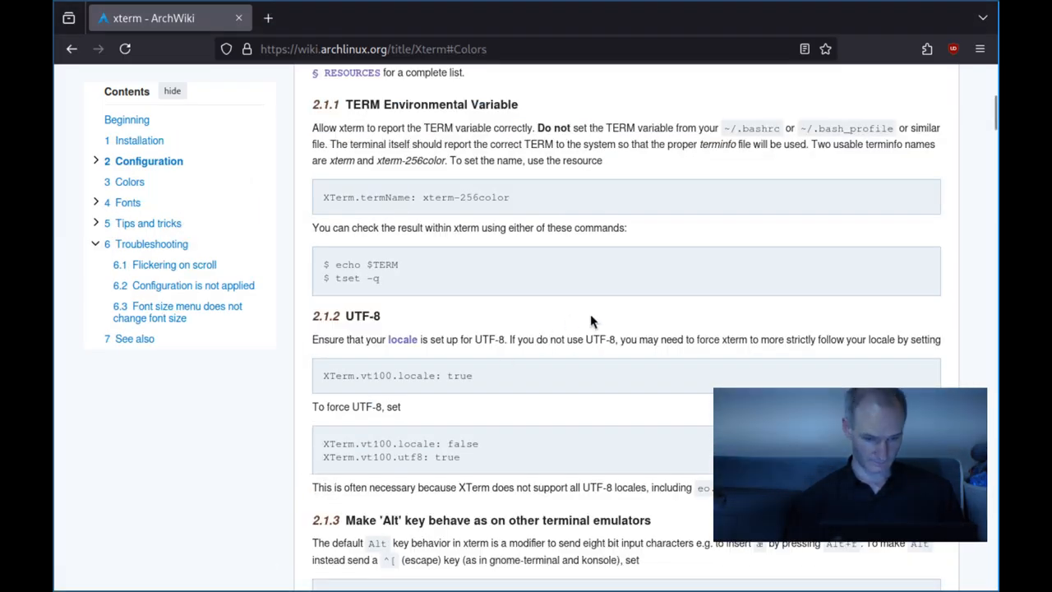
scroll("up", 3)
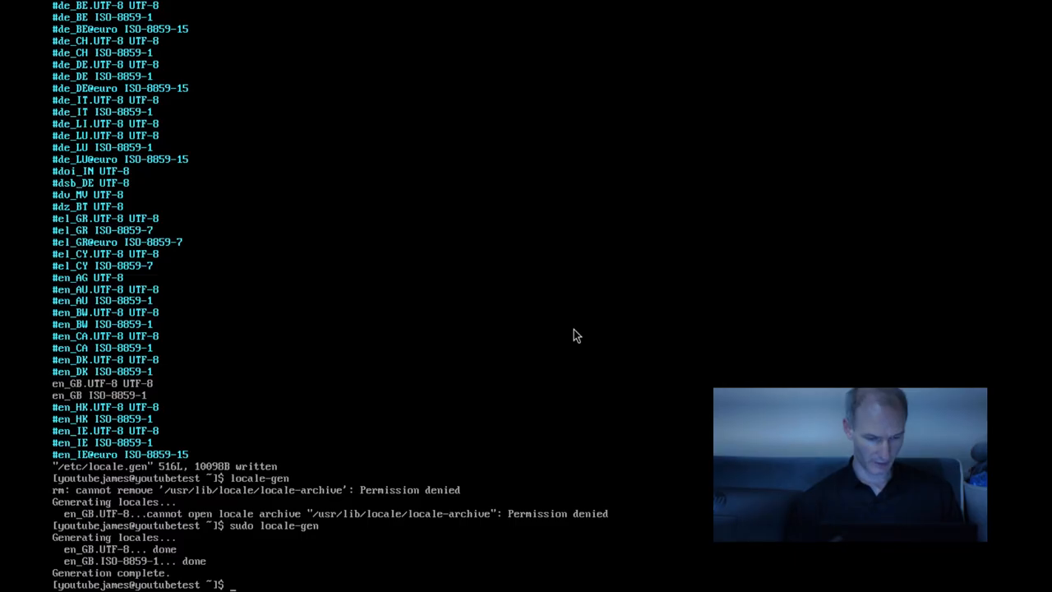
type("startx")
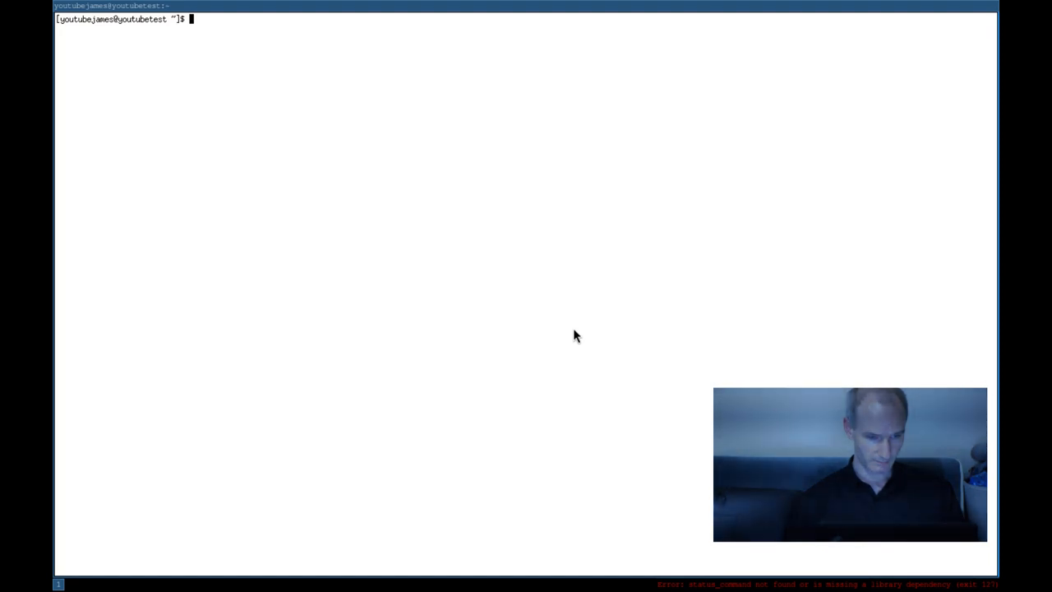
Step: Install the xterm package with sudo pacman -S xterm
type("sudo")
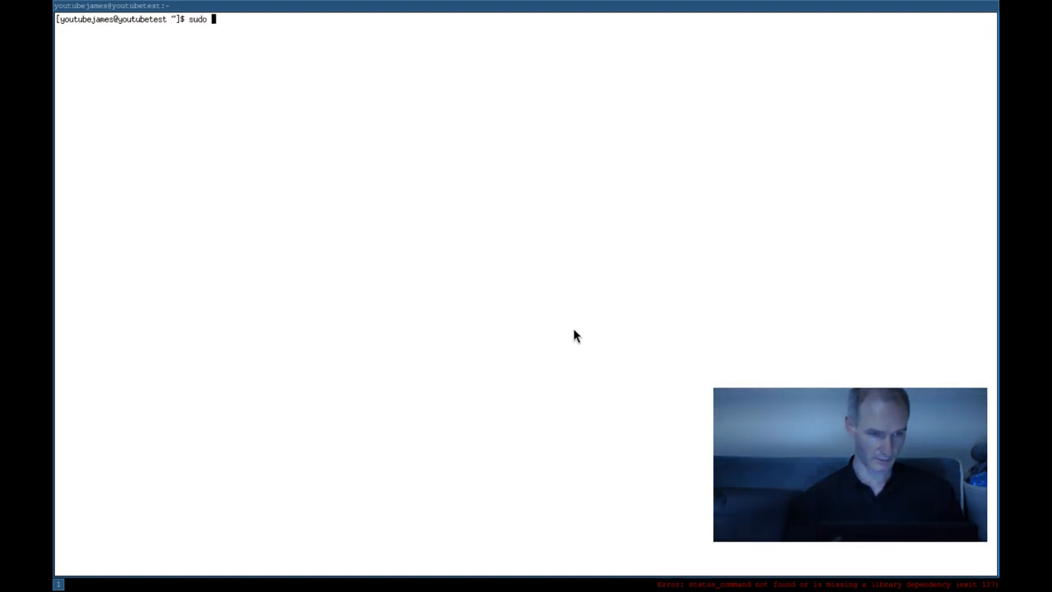
type("pacman -Syu")
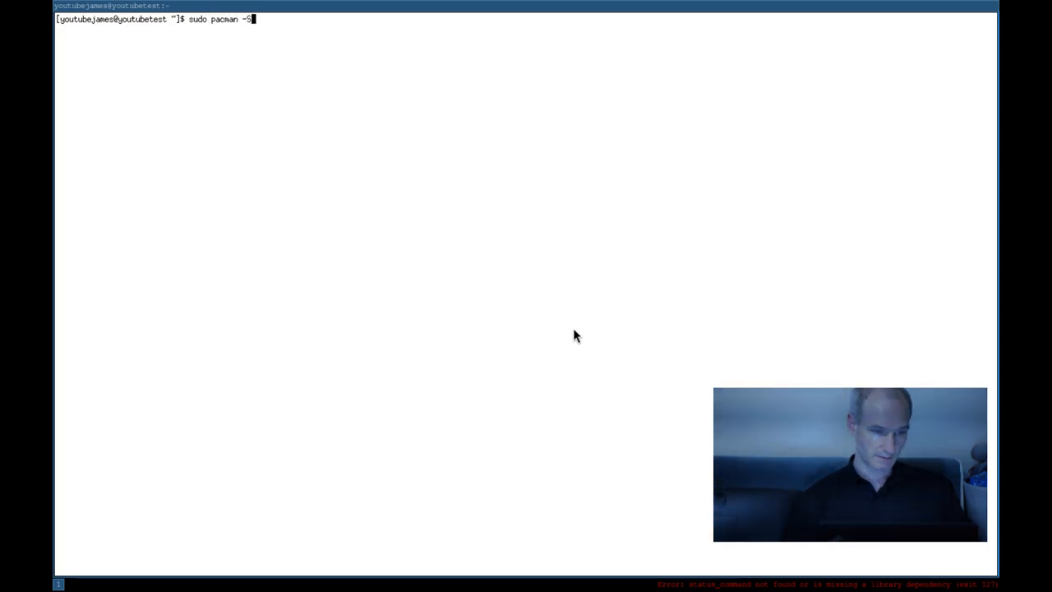
type("xterm")
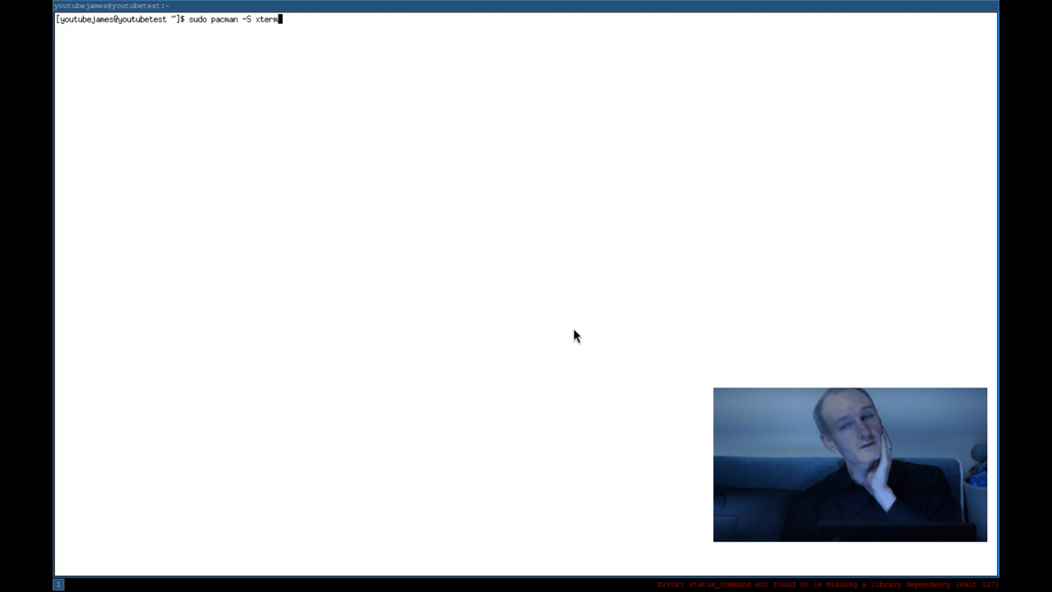
key("BackSpace")
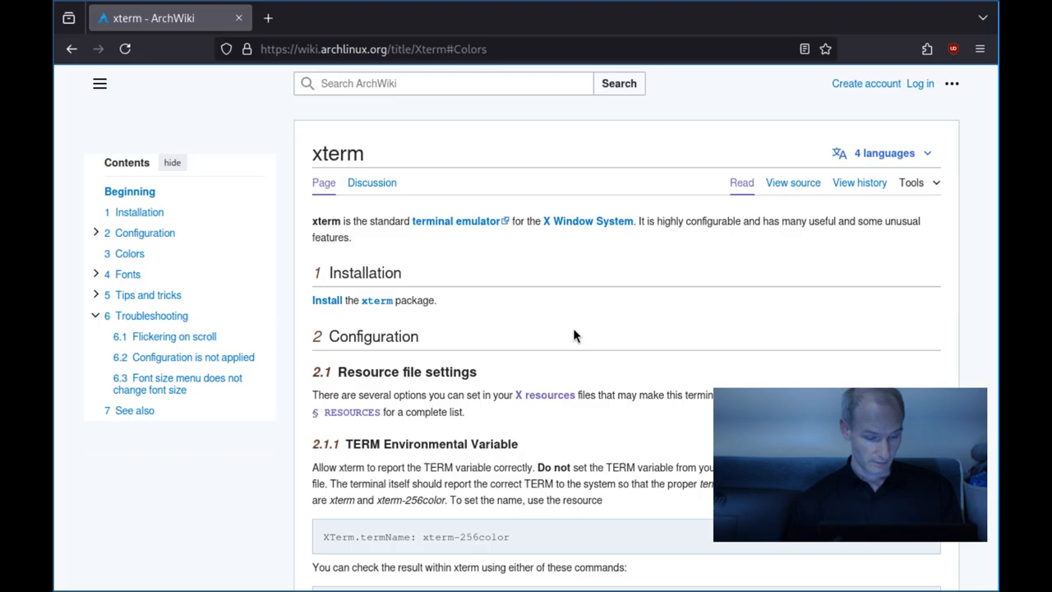
Step: Follow the X resources link from the xterm article's configuration section
scroll("down", 3)
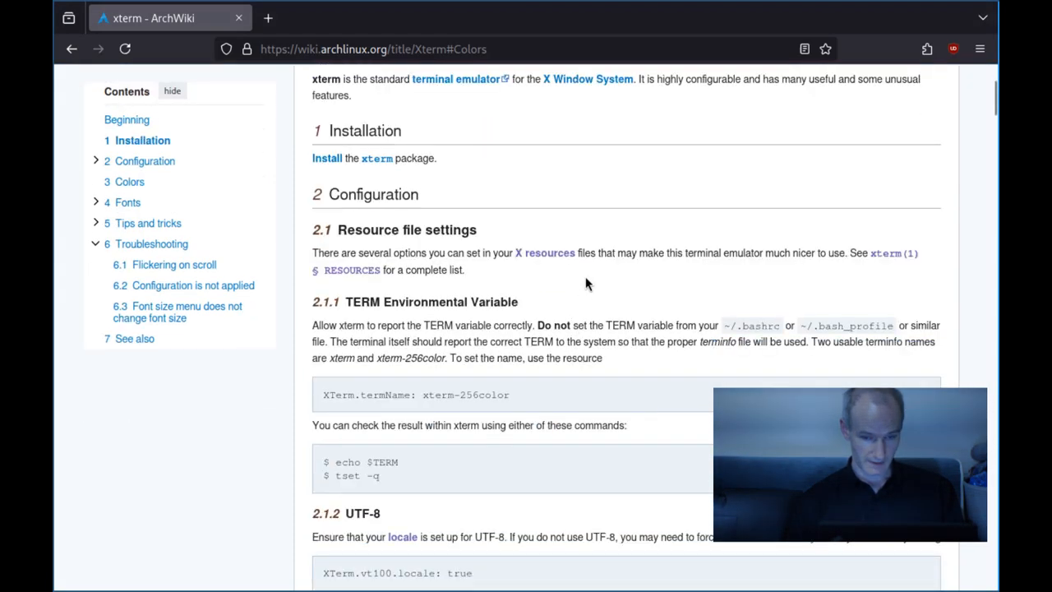
left_click(544, 253)
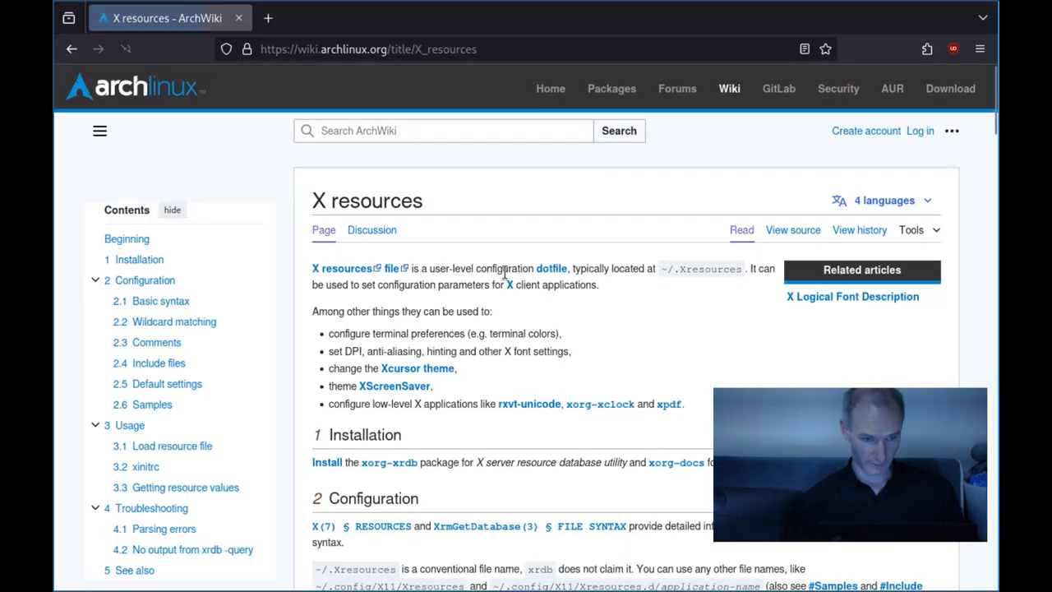
scroll("down", 3)
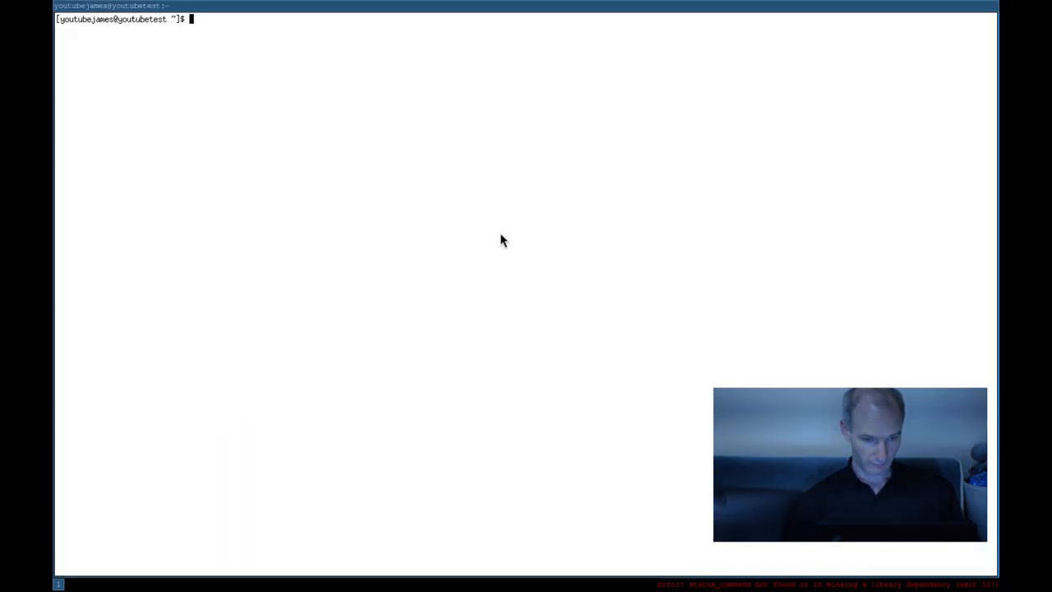
Step: Start editing ~/.Xresources in vim from the shell prompt
type("vim")
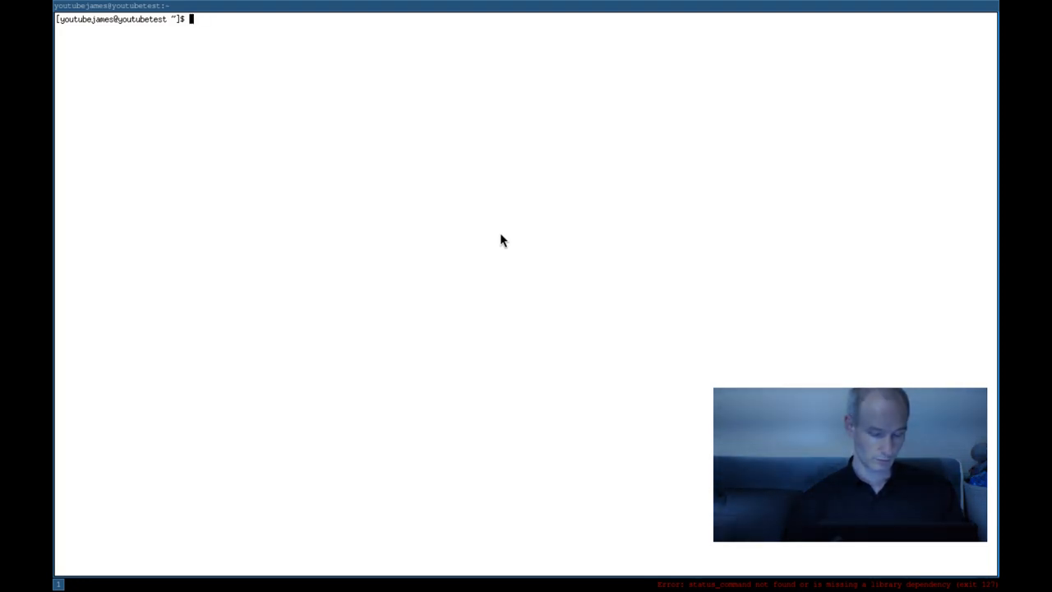
type("vim")
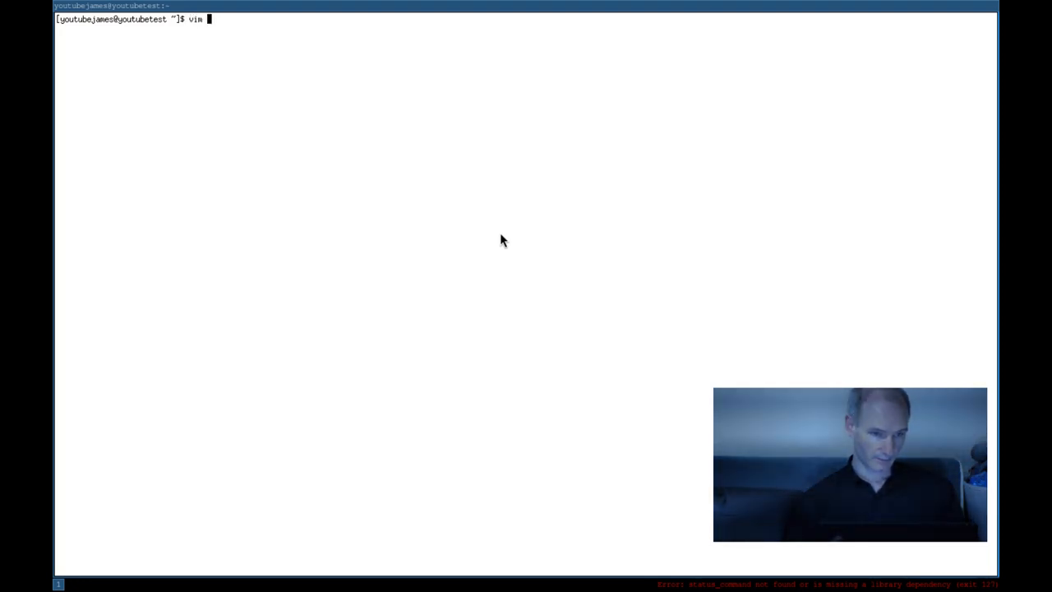
type(".X")
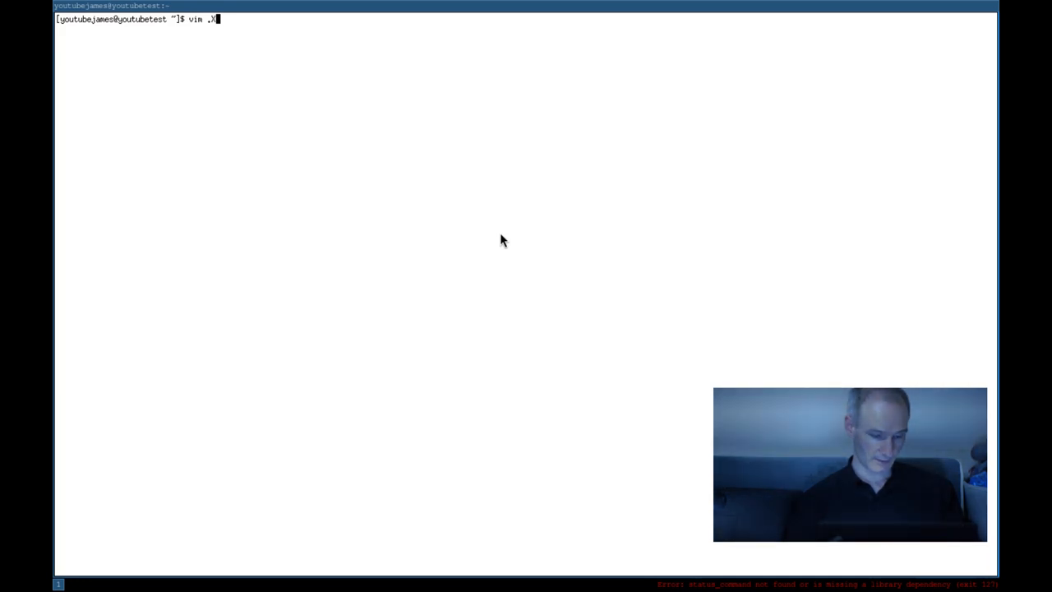
type("resources")
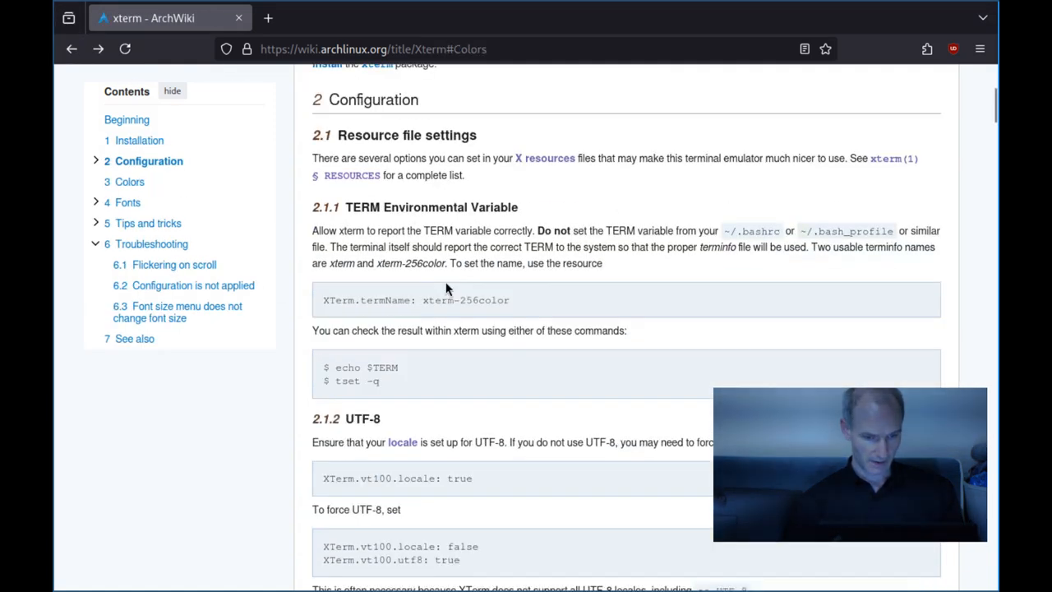
Step: Scroll the ArchWiki xterm page from Configuration down to the Selecting text section
scroll("down", 3)
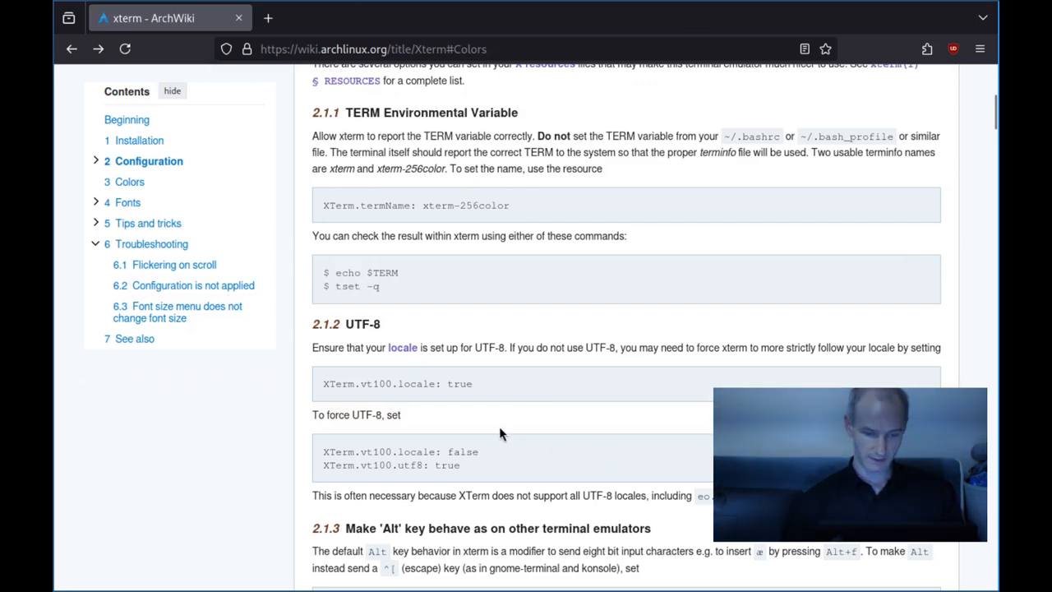
scroll("down", 3)
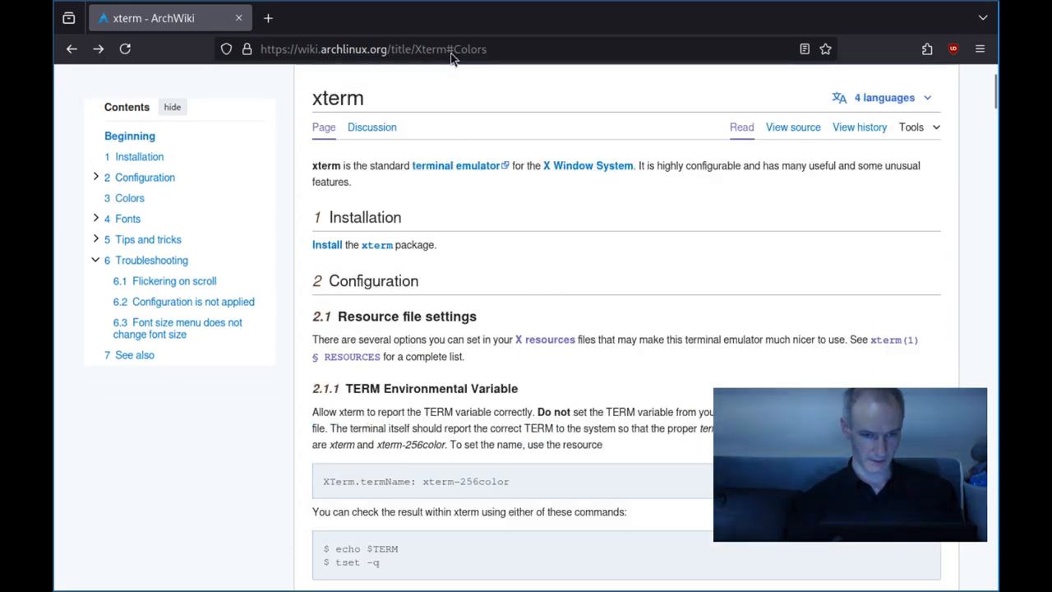
scroll("down", 3)
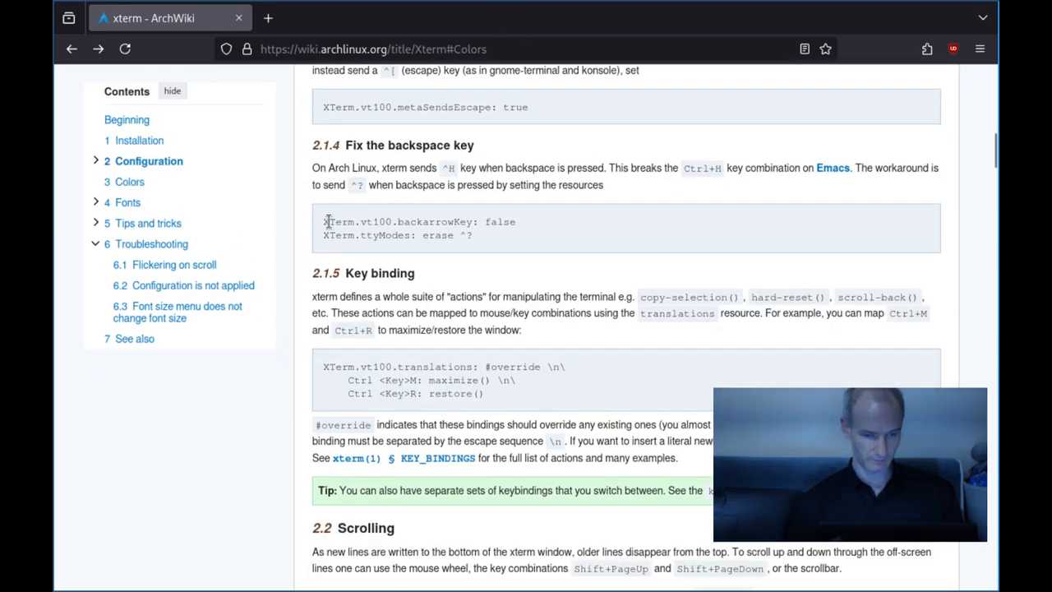
scroll("down", 3)
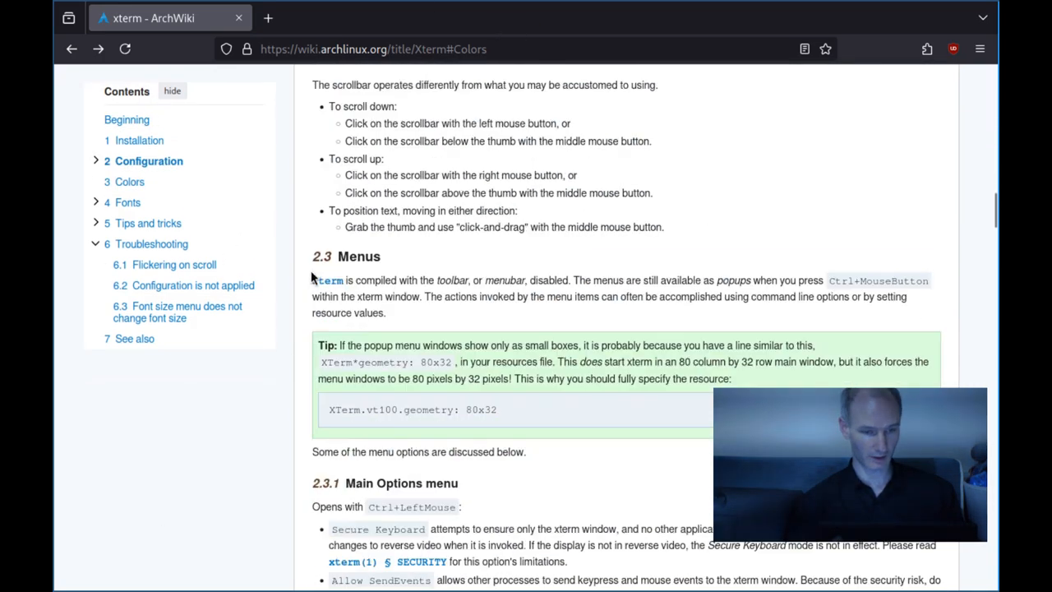
scroll("down", 3)
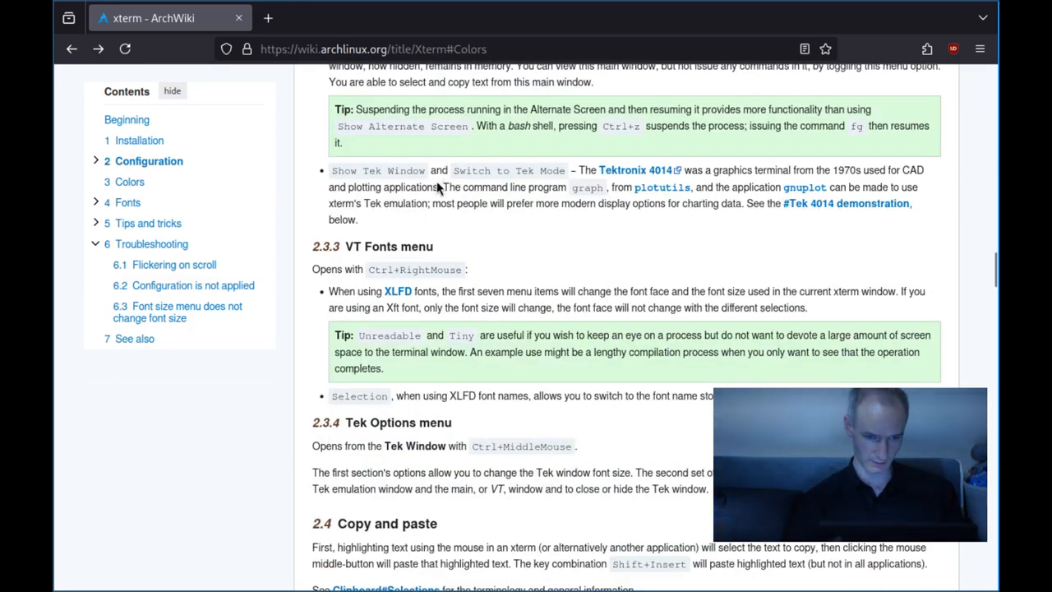
scroll("down", 3)
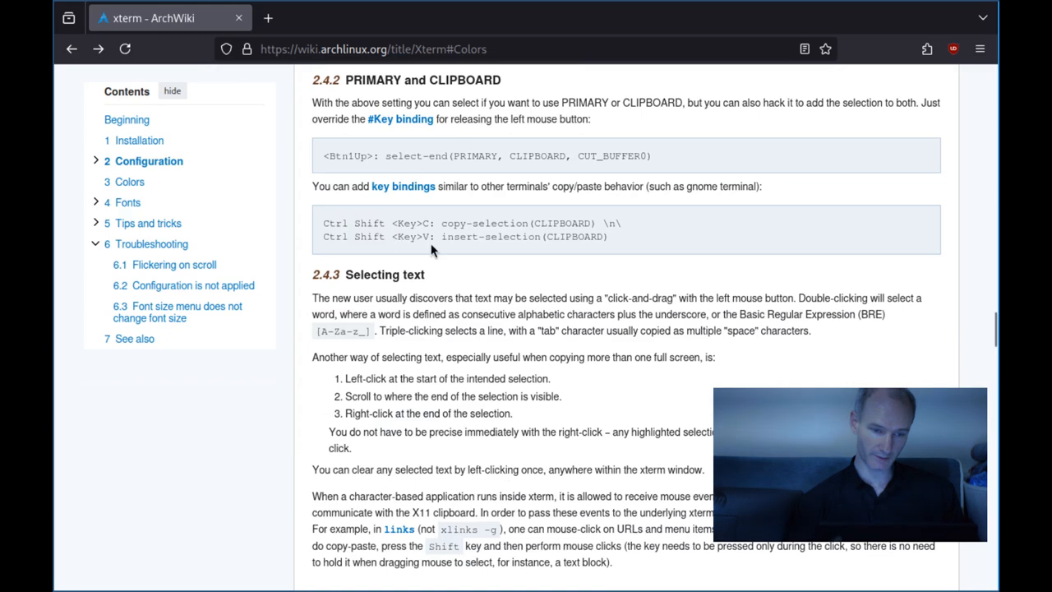
scroll("down", 3)
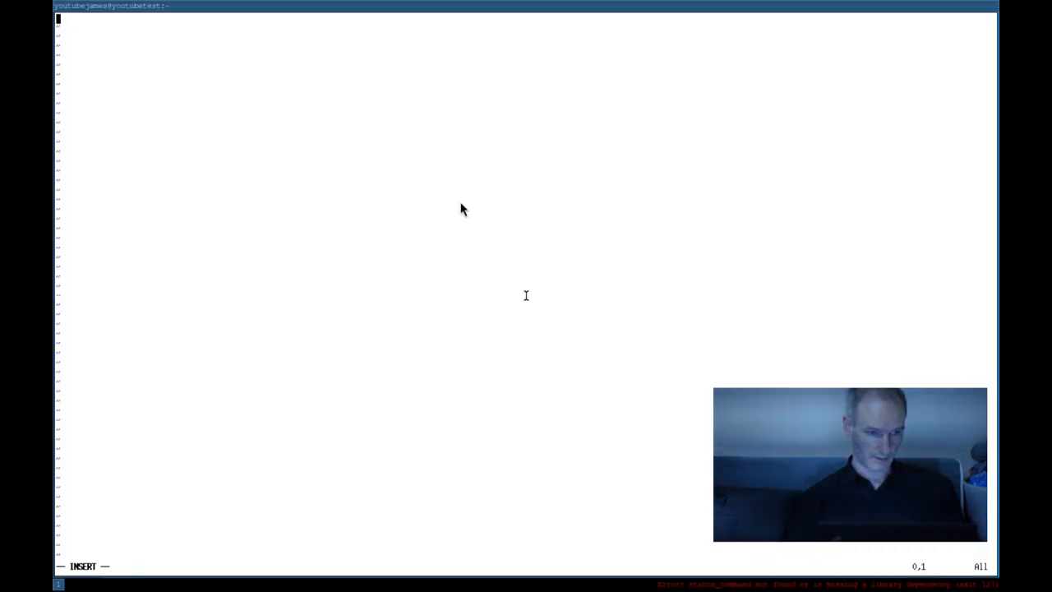
Step: Add the line XTerm.vt100.reverseVideo: true to .Xresources
type("XTerm.vt100.reverse")
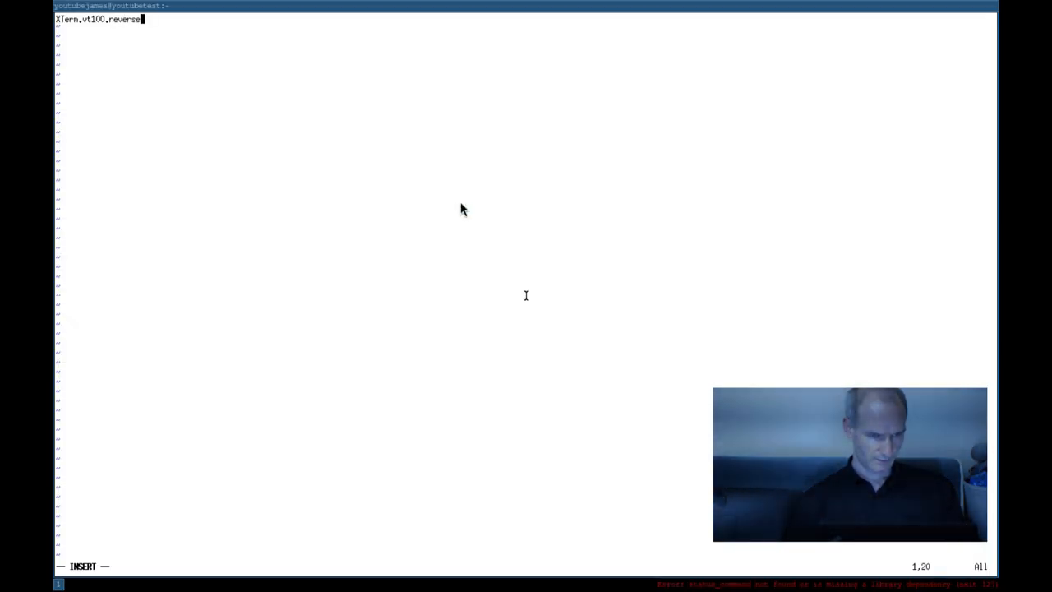
type("Video.")
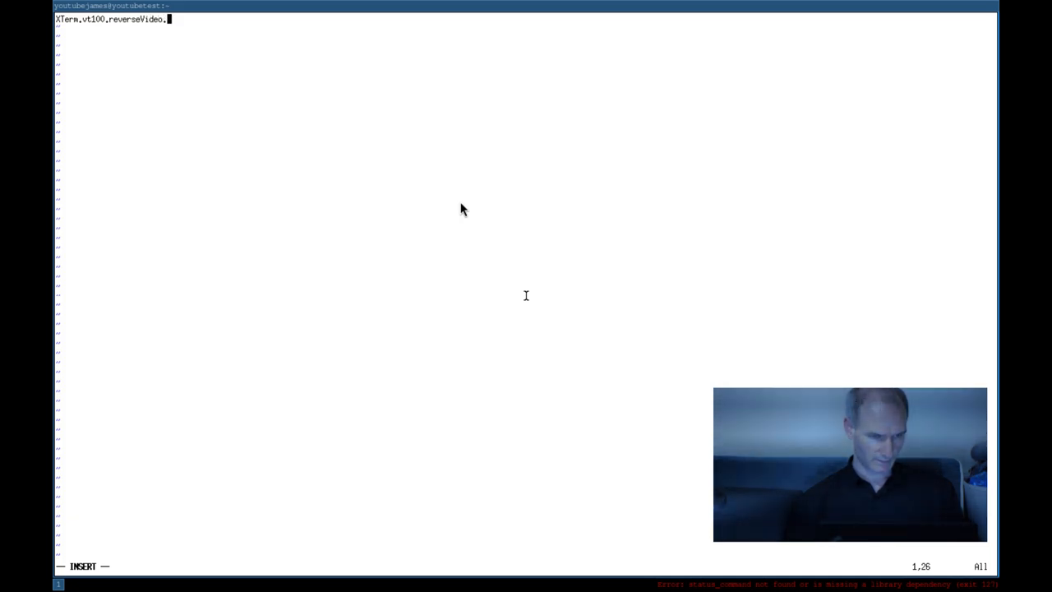
type(": true")
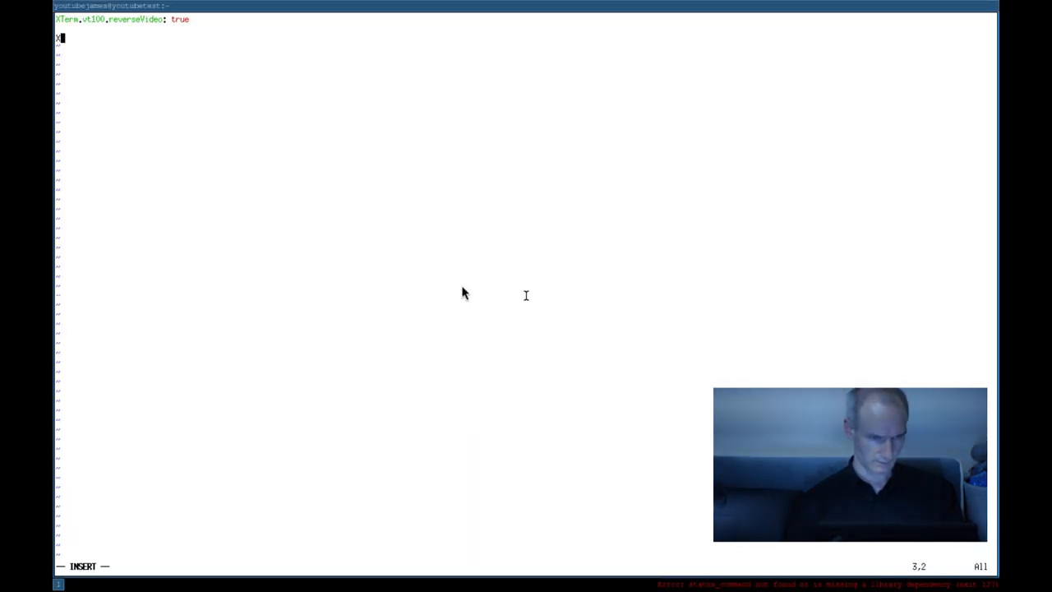
Step: Add XTerm.vt100.faceName: Liberation Mono:size=14:antialias=false, then save and exit vim
type("XTerm.vt100.face")
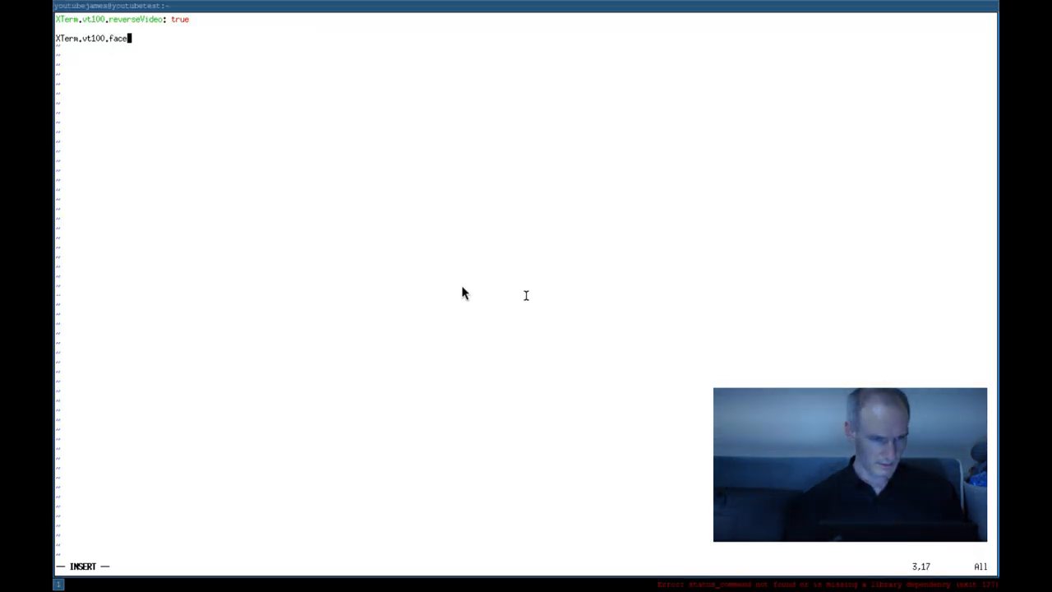
type("Name: Lib")
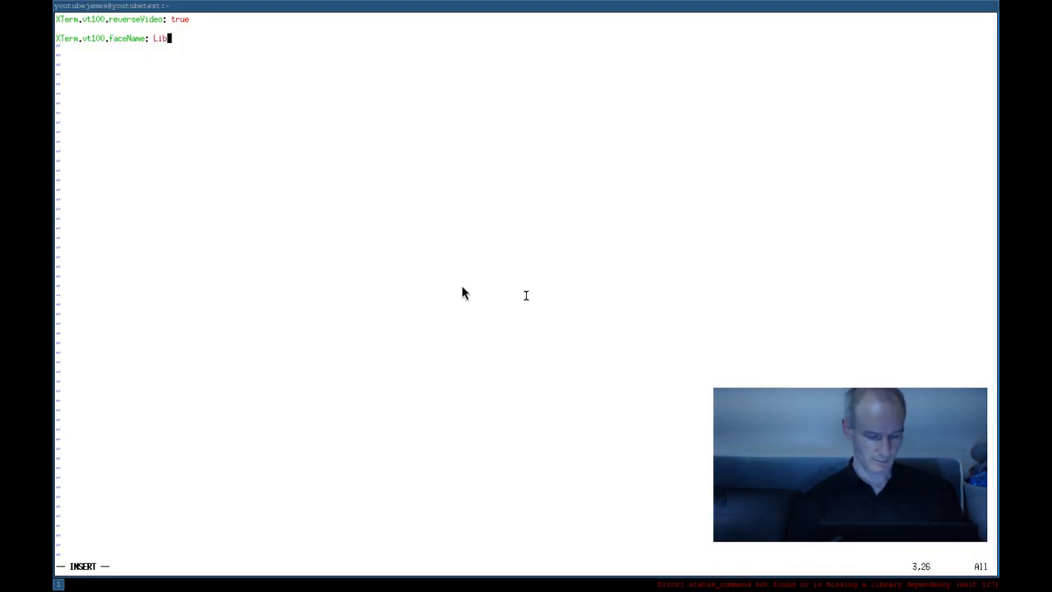
type("eratoi")
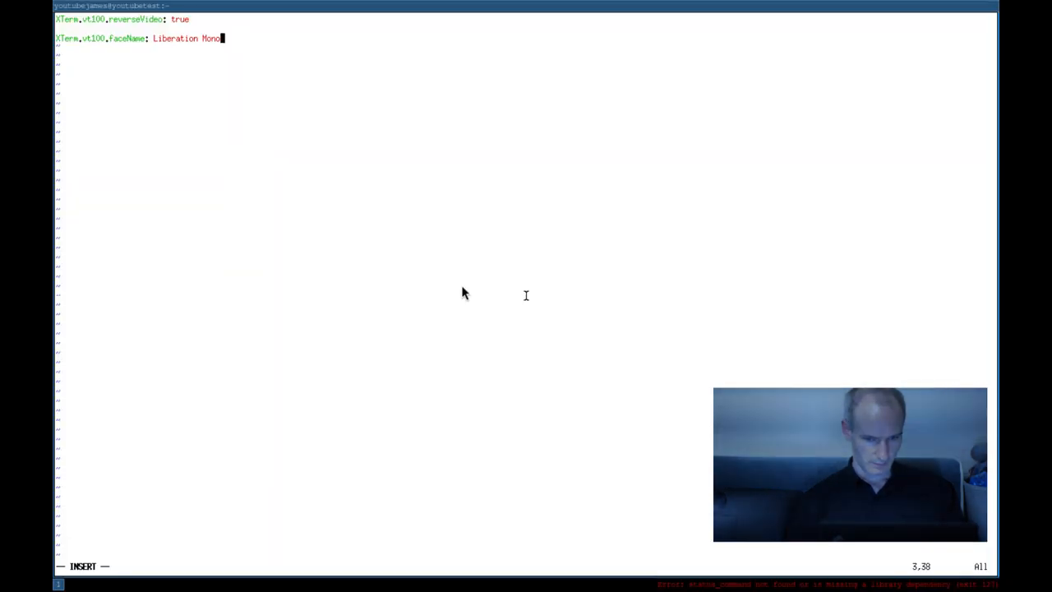
type(":s")
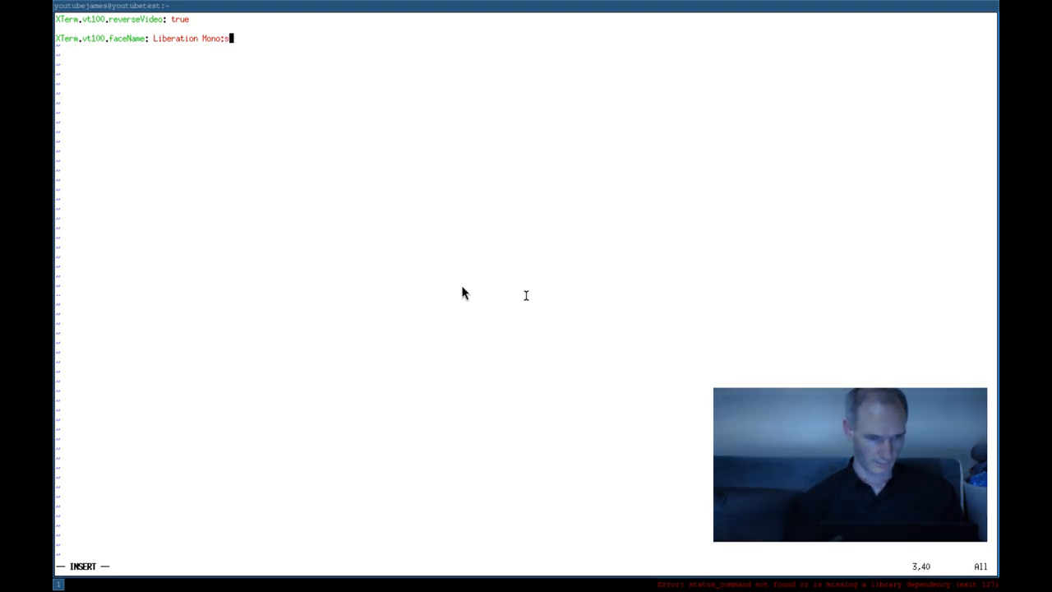
type("ize")
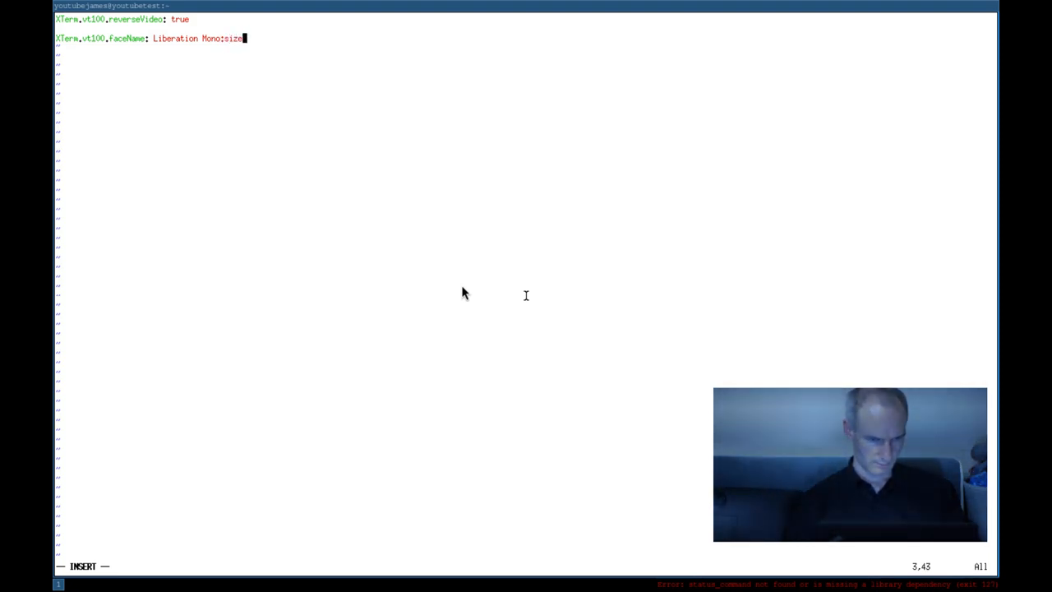
type("=14:an")
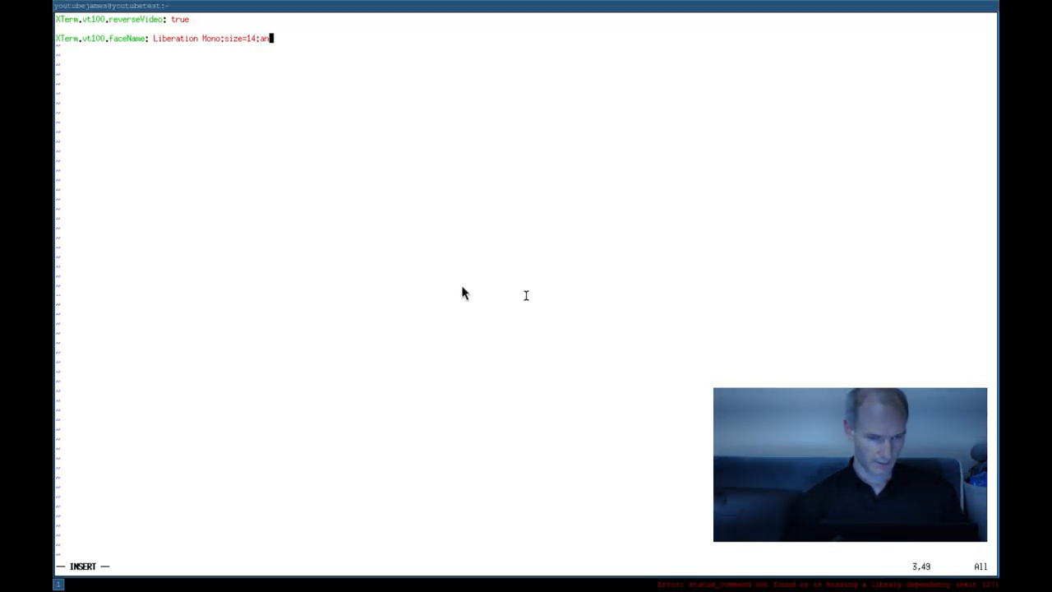
type("tialias")
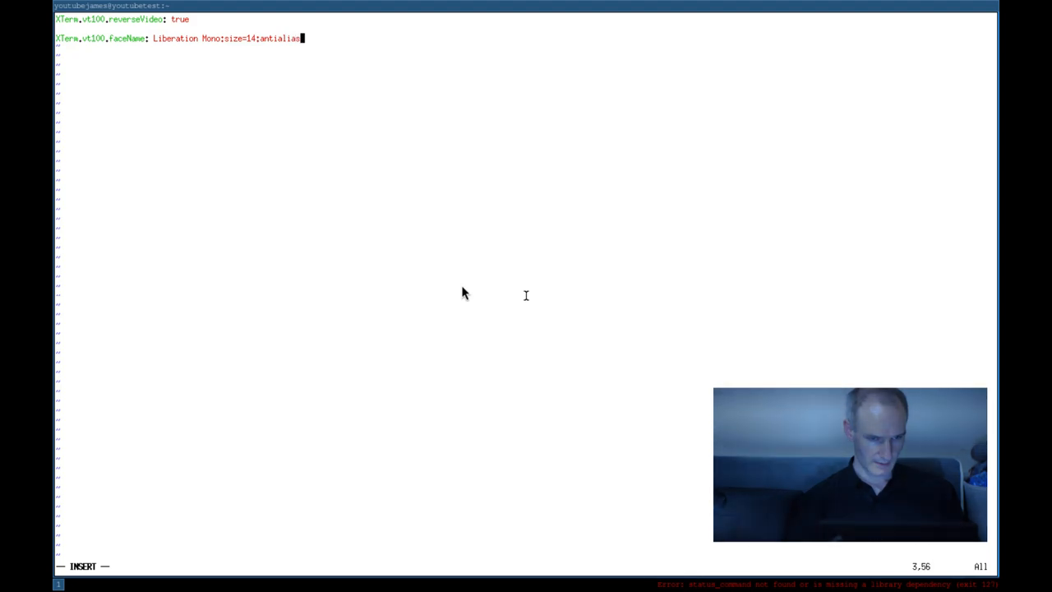
type("=")
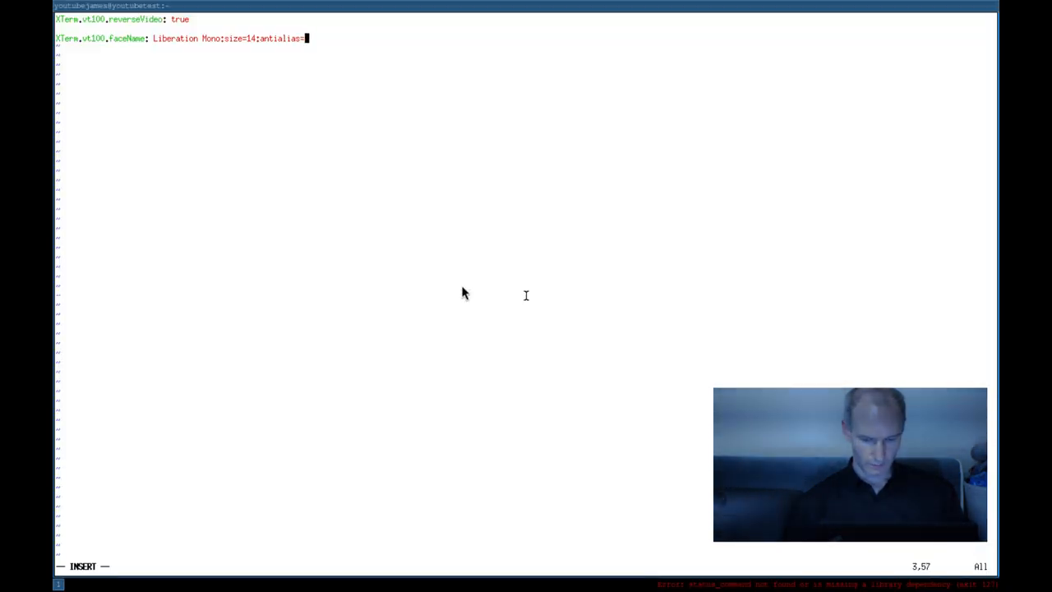
type("false")
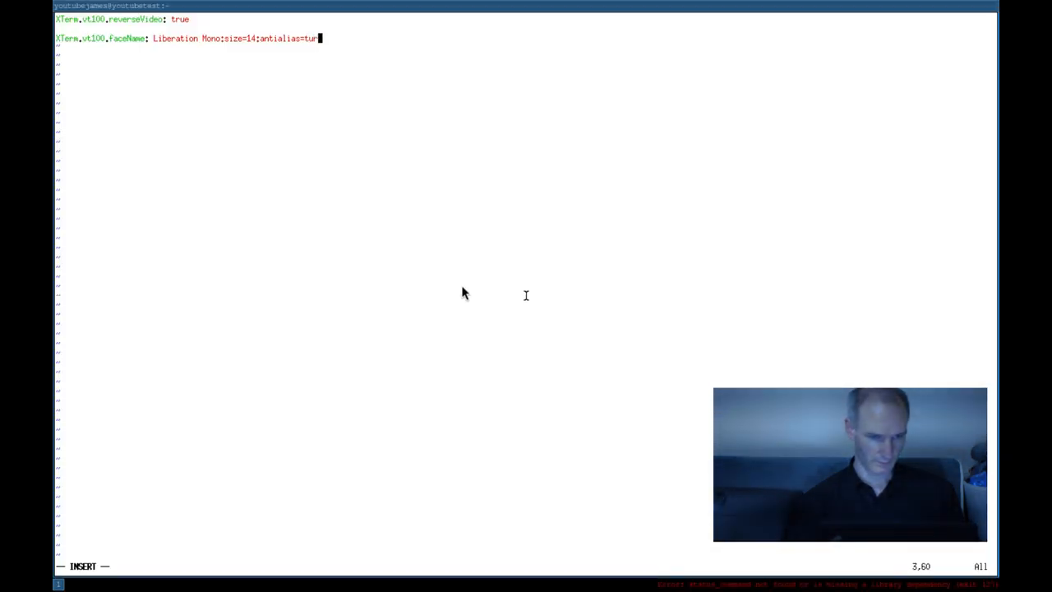
type("e")
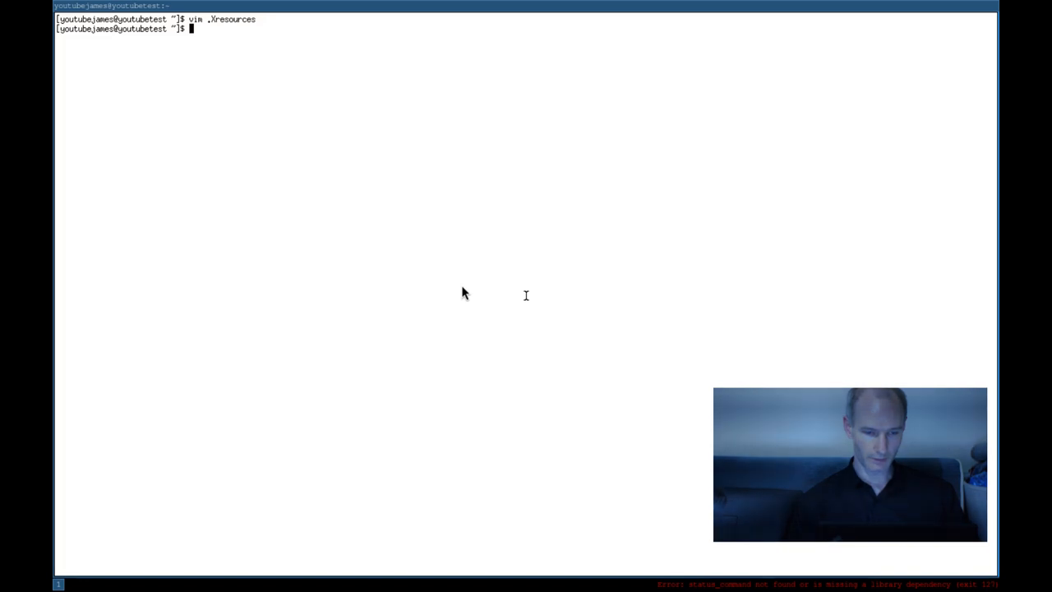
mouse_move(637, 151)
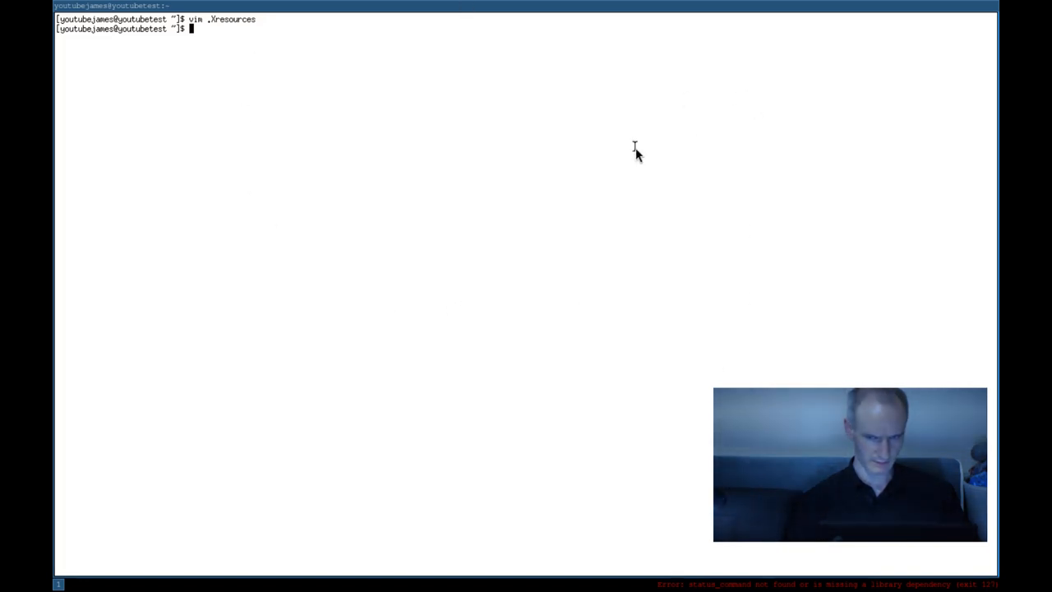
Step: Open the config file in ~/.config/i3 in an editor, then return to the shell and start pkill
type("vim .")
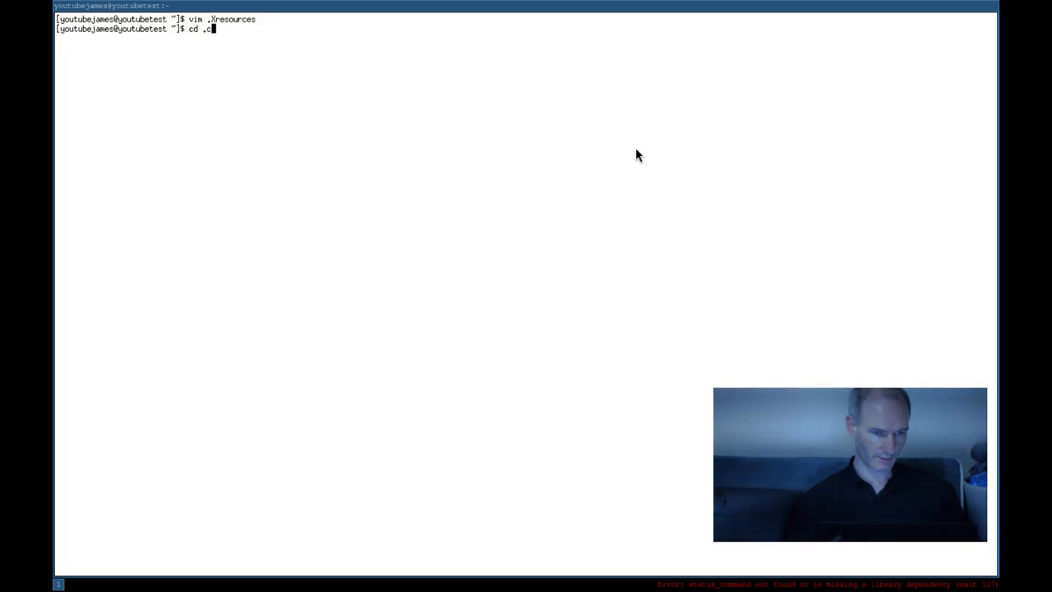
type("onfig/i3/")
type("ls")
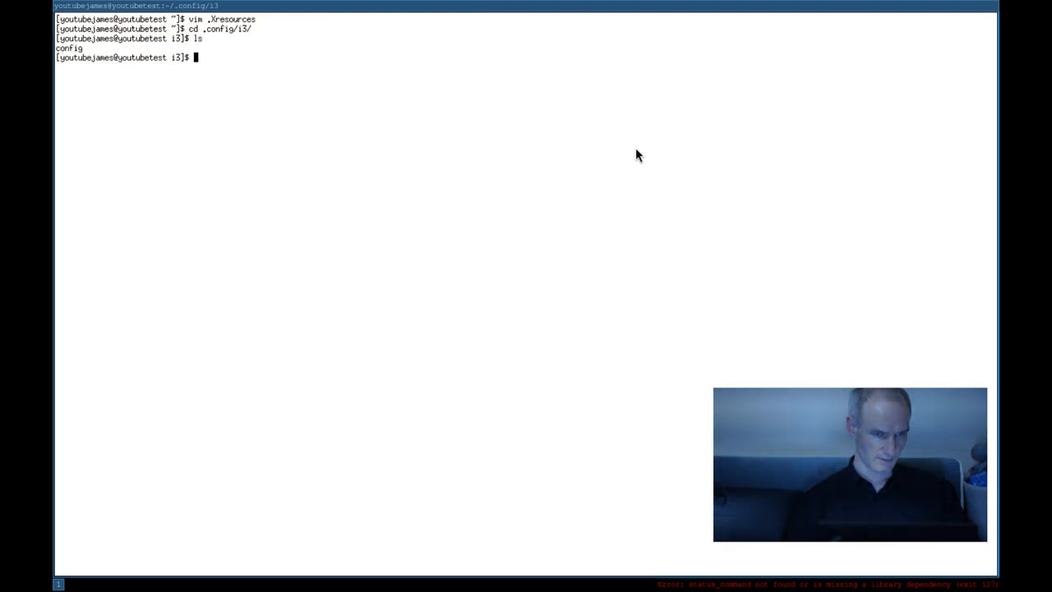
type("nano")
type("vim config")
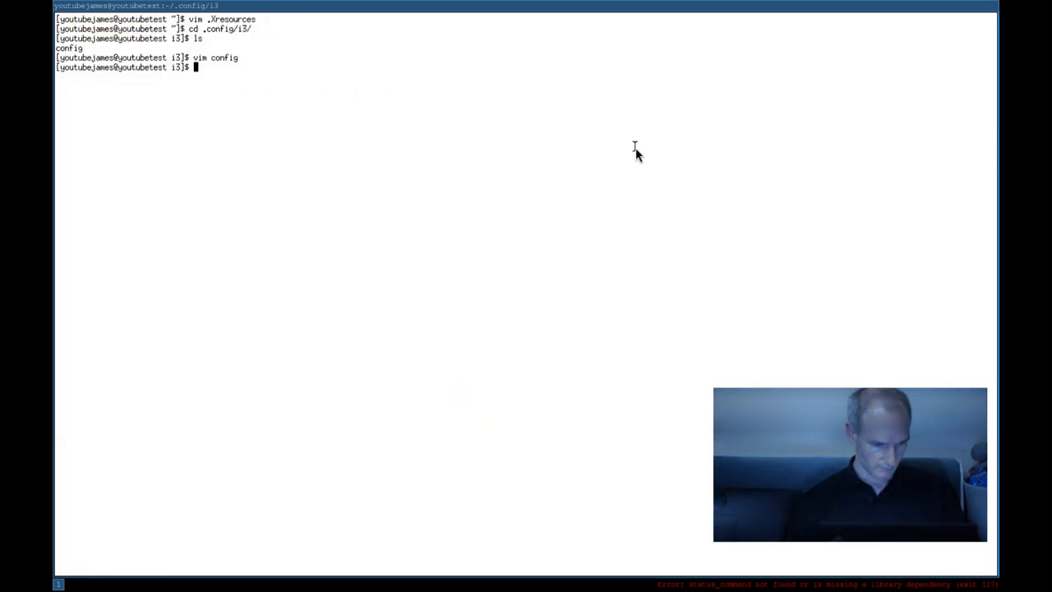
type("pkil")
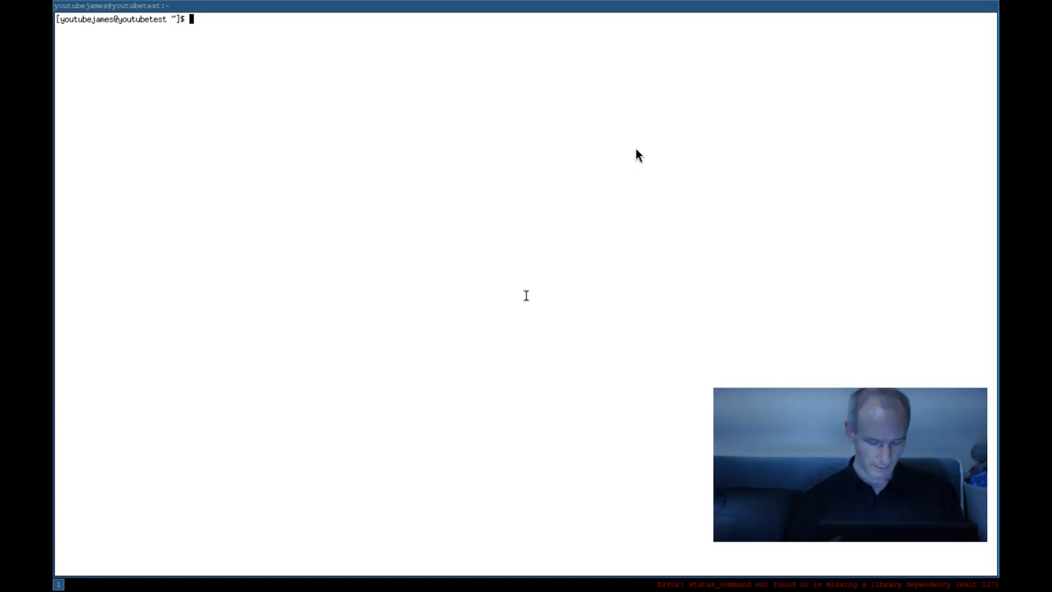
type("vim")
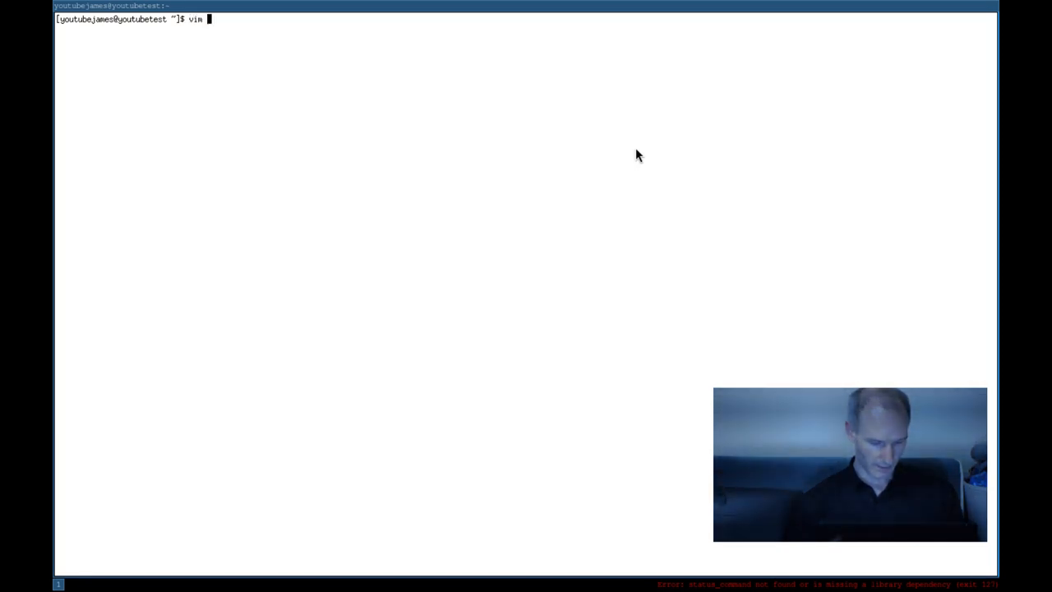
type(".config//")
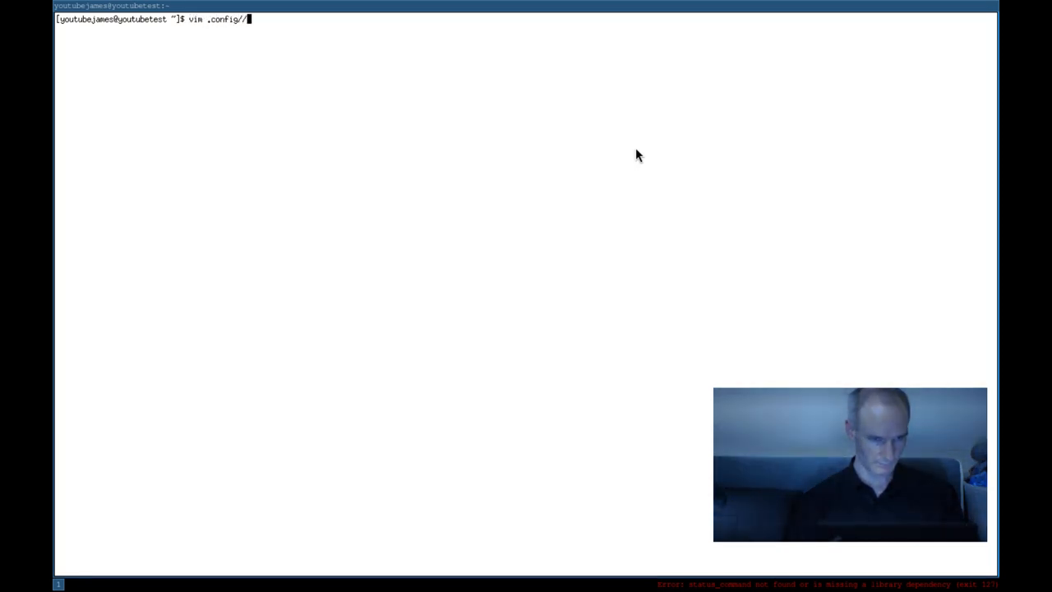
type("i3/")
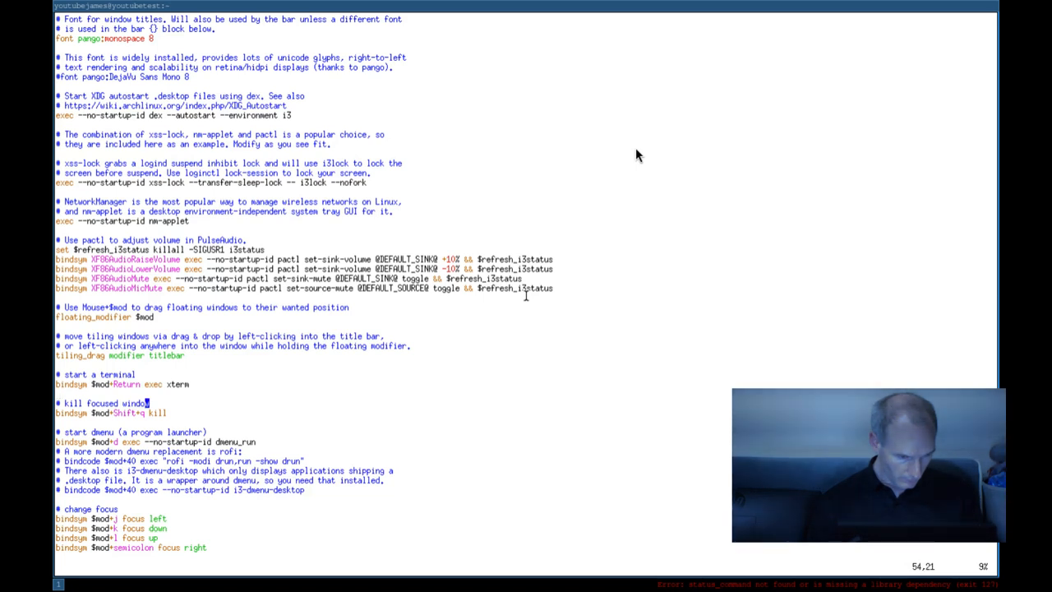
scroll("down", 3)
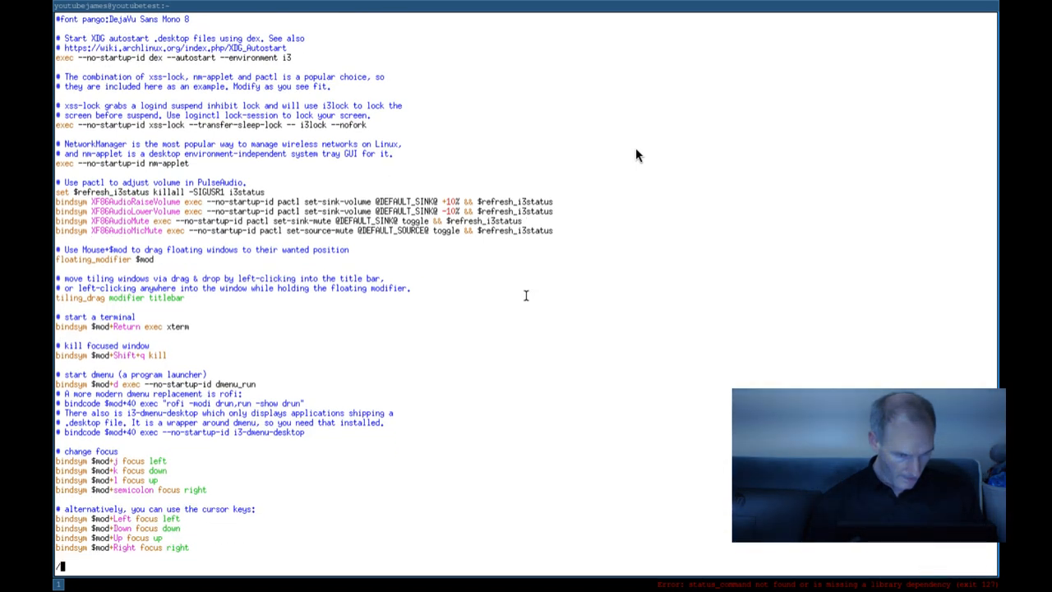
type("/xterminal")
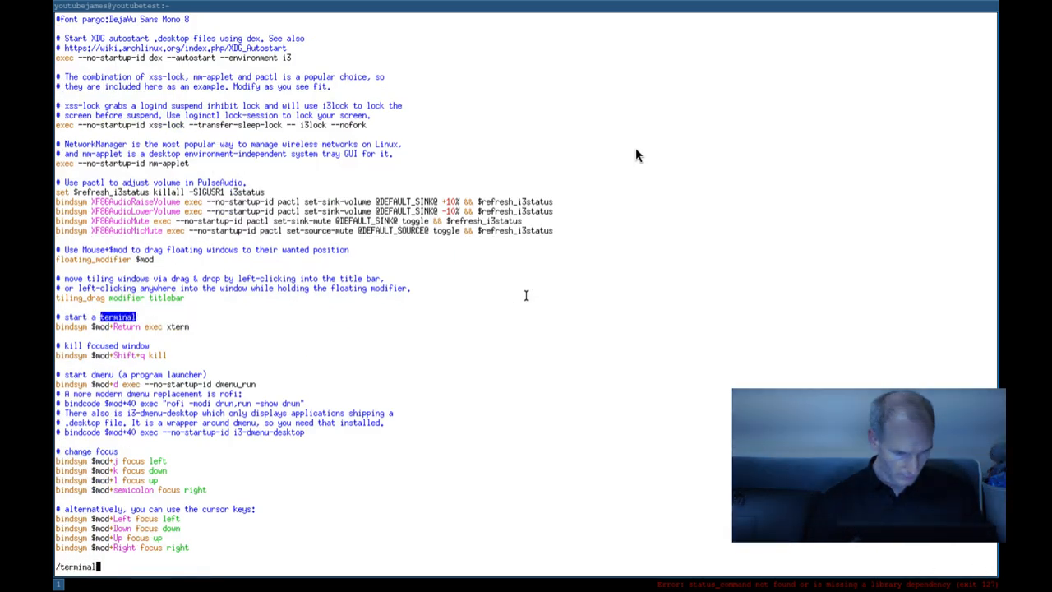
key("Return")
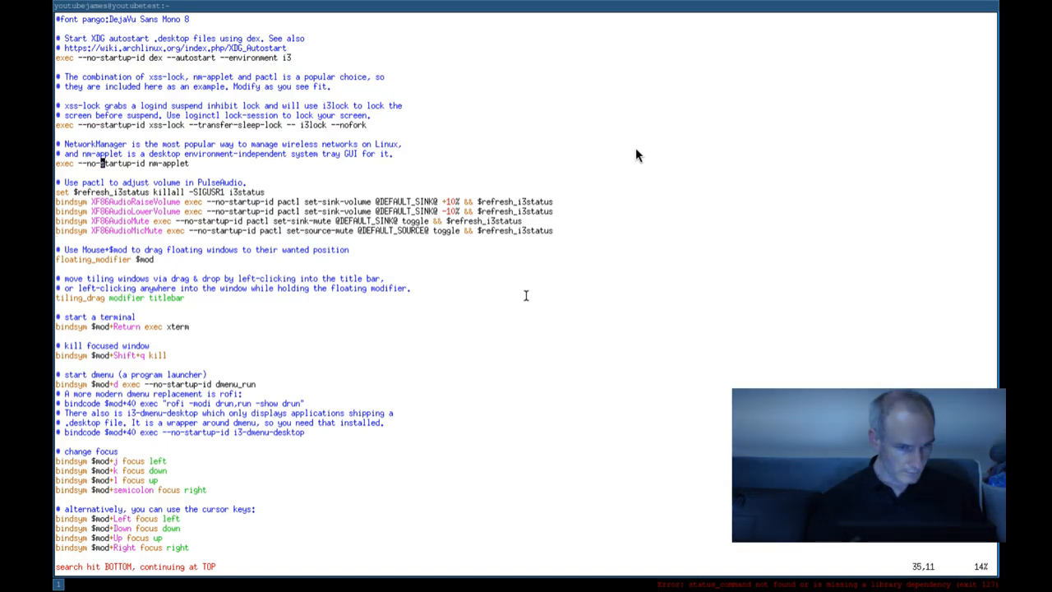
scroll("up", 3)
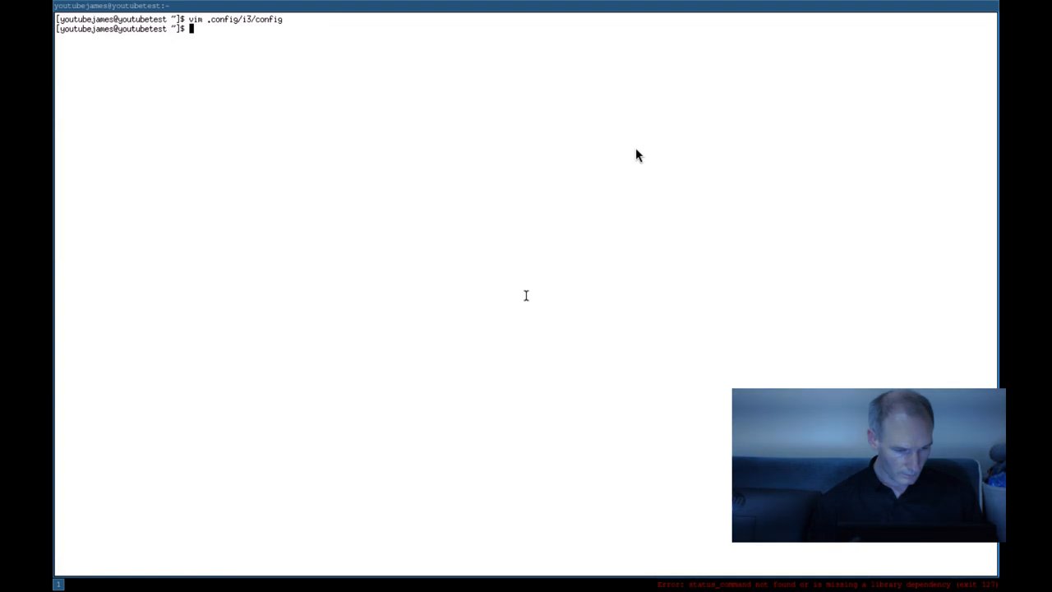
Step: Launch xterm and reopen ~/.Xresources in vim
type("xterm")
type("vim")
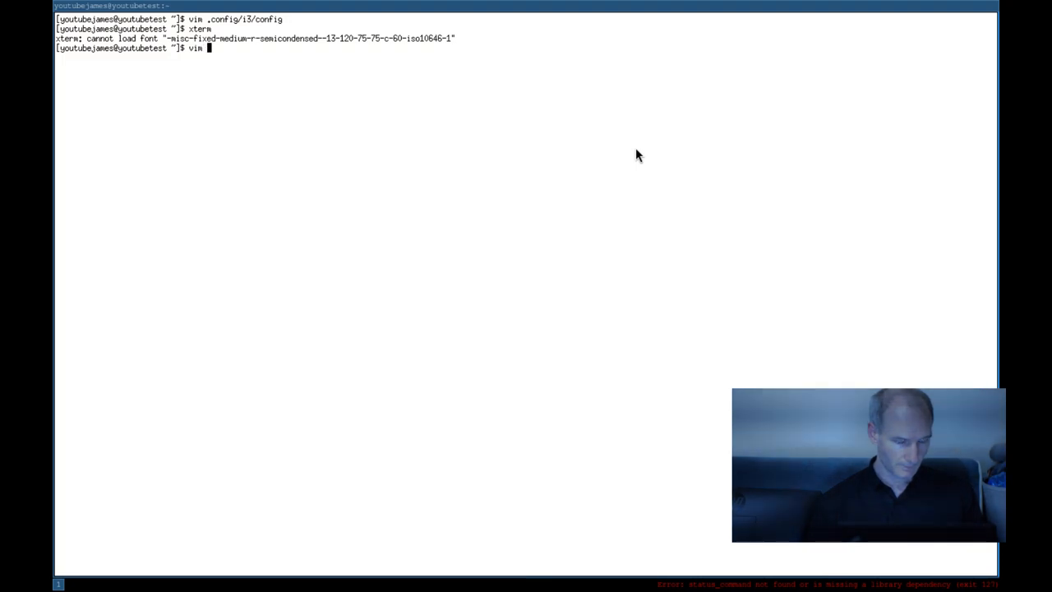
type(".Xd")
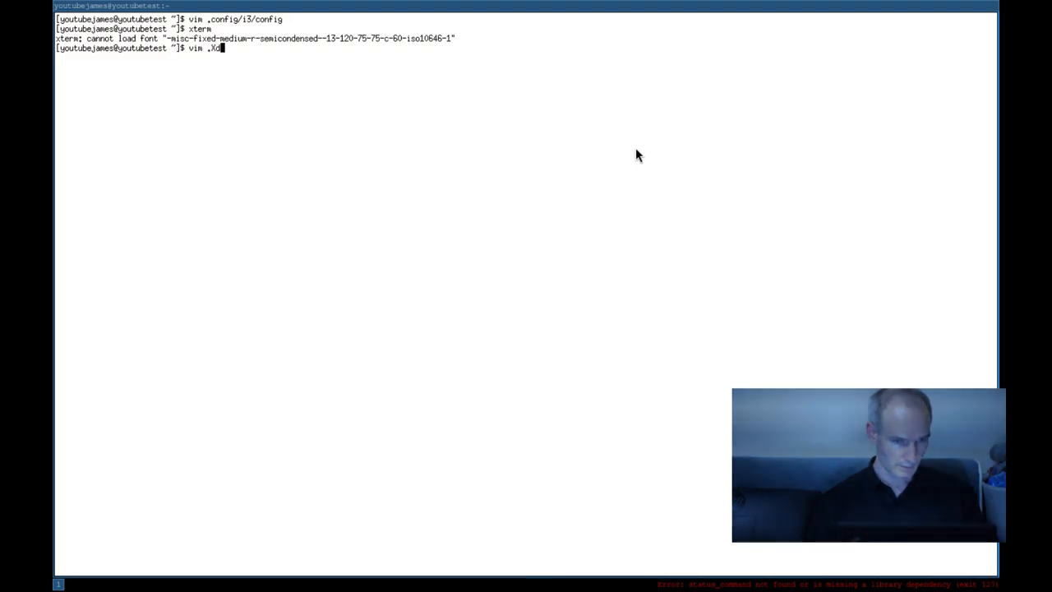
type("resources")
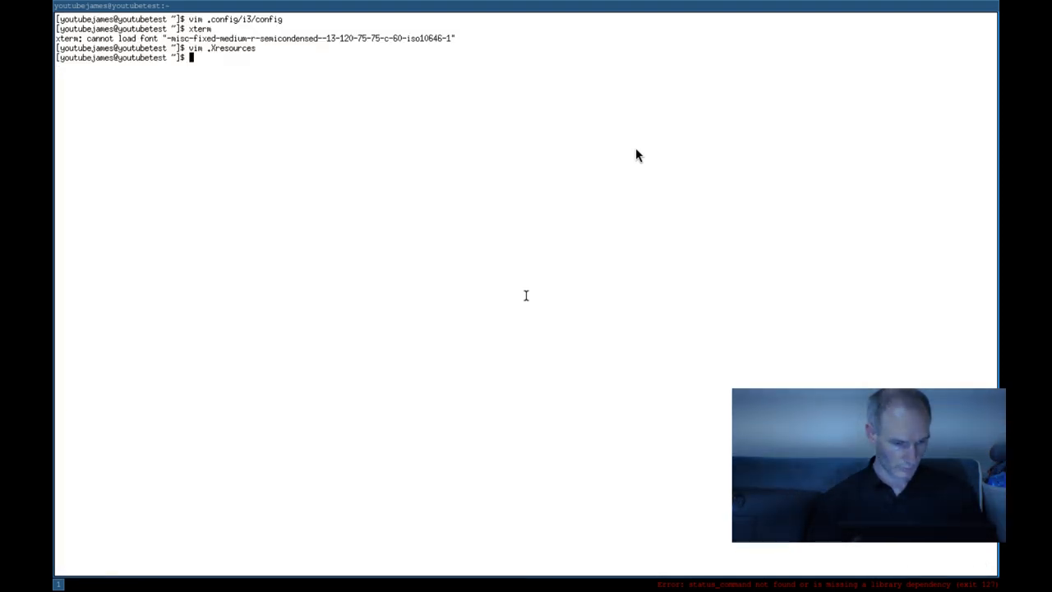
Step: Copy .Xresources to .Xdefaults with sudo cp, then restart the session with pkill i3
type("sudo cp .")
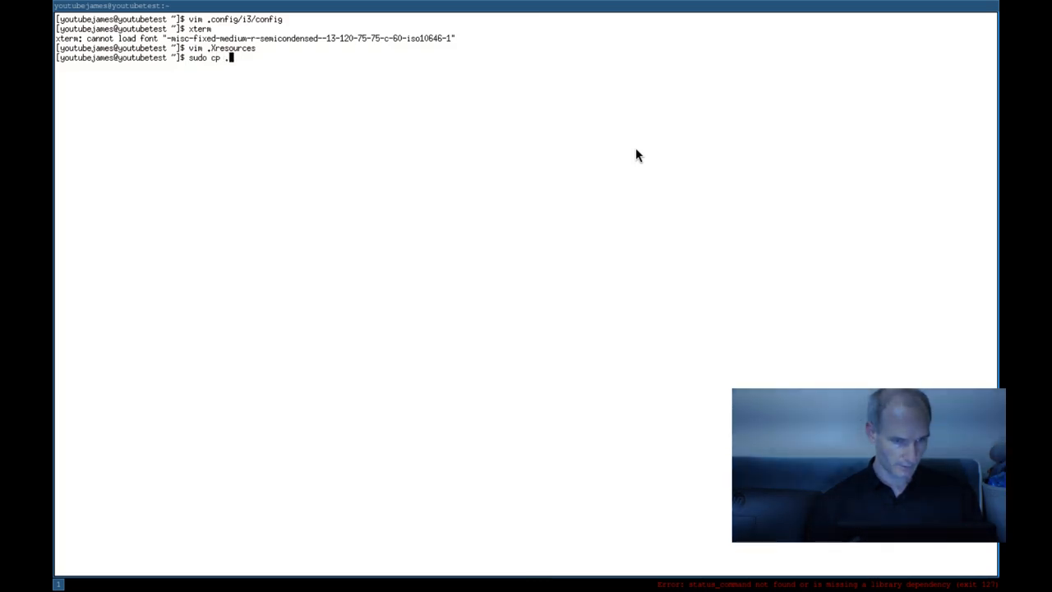
type("Xresources")
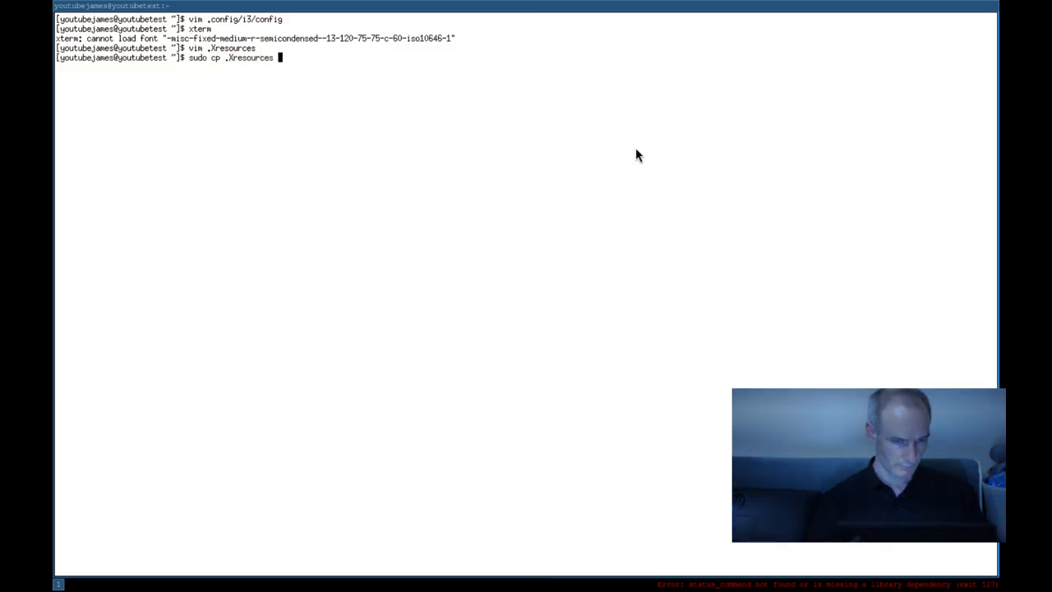
type(".Xde")
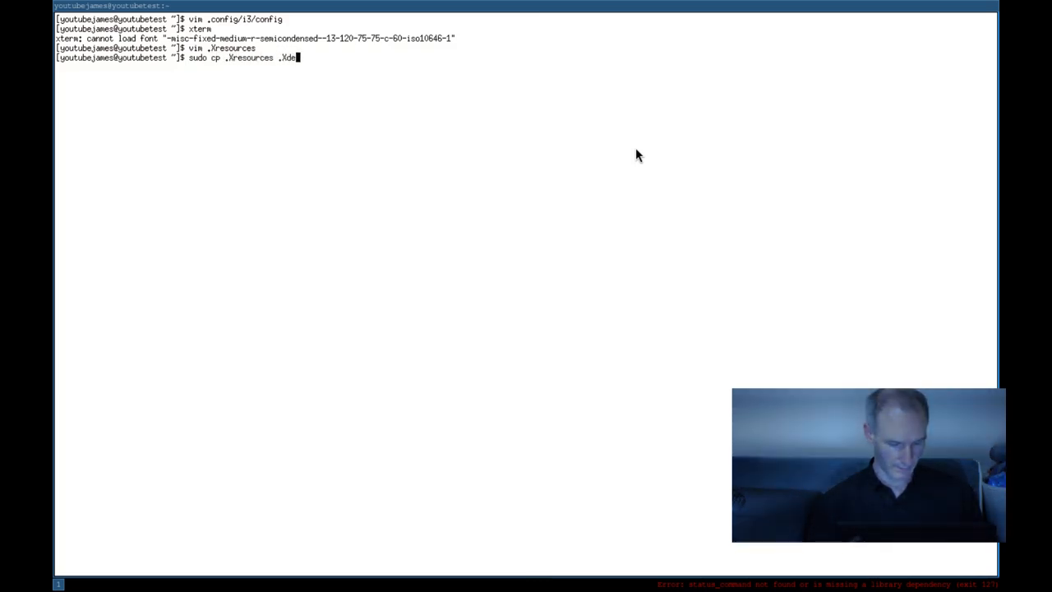
type("faults")
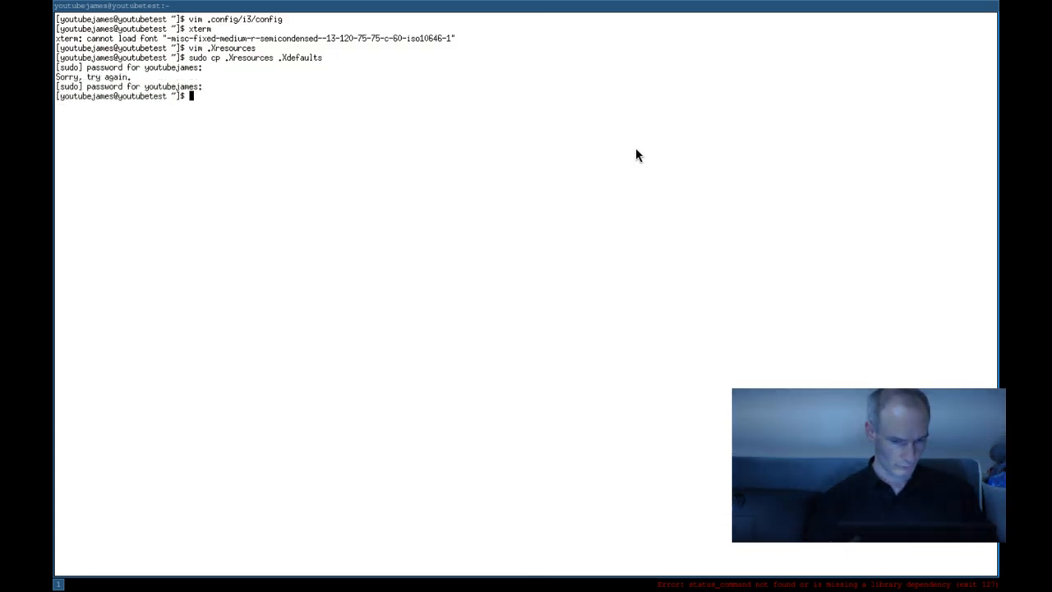
type("pkill i3")
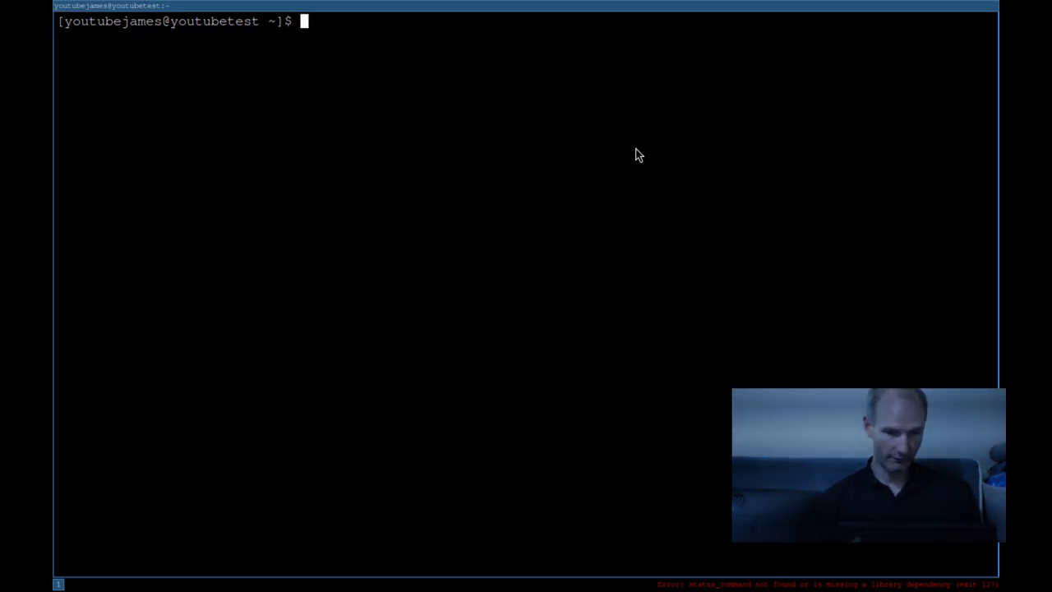
Step: Confirm the shell is /usr/bin/bash with which $SHELL, then start sudo pacman -Syu
type("which")
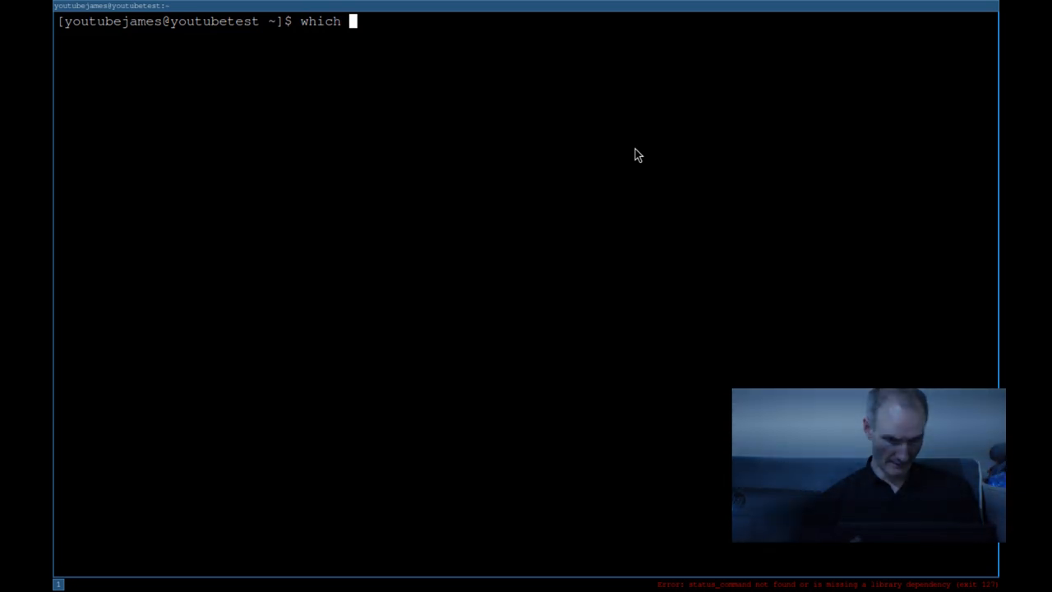
type("$SHELL")
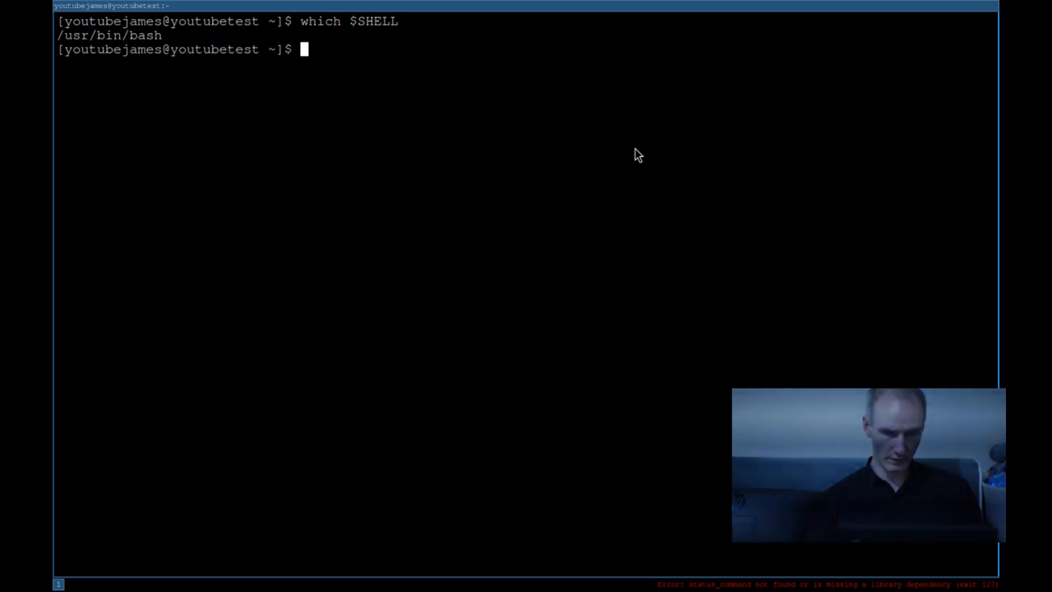
type("sudo pacman")
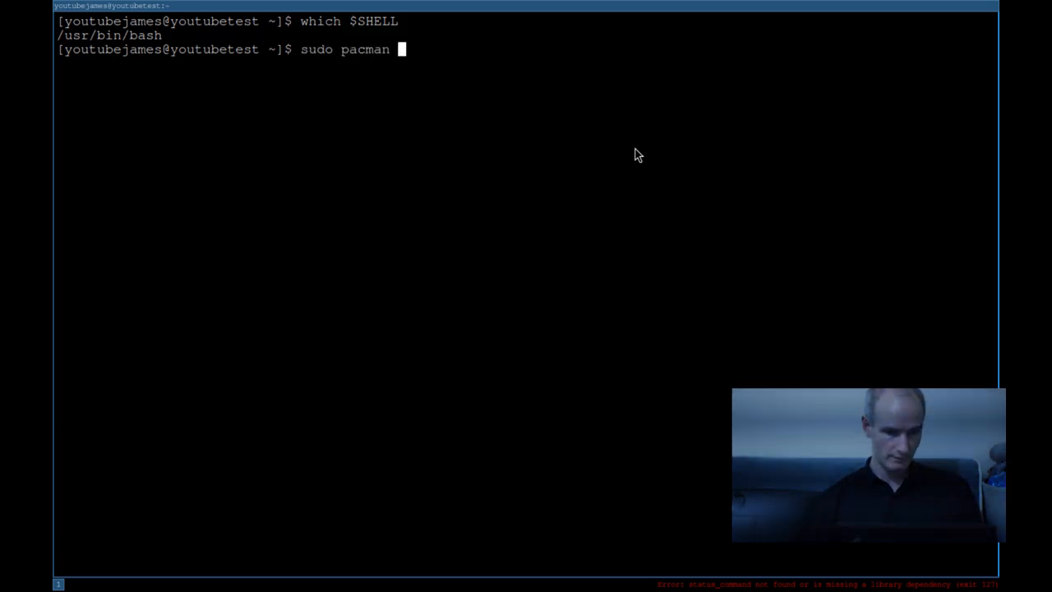
type("-Syu")
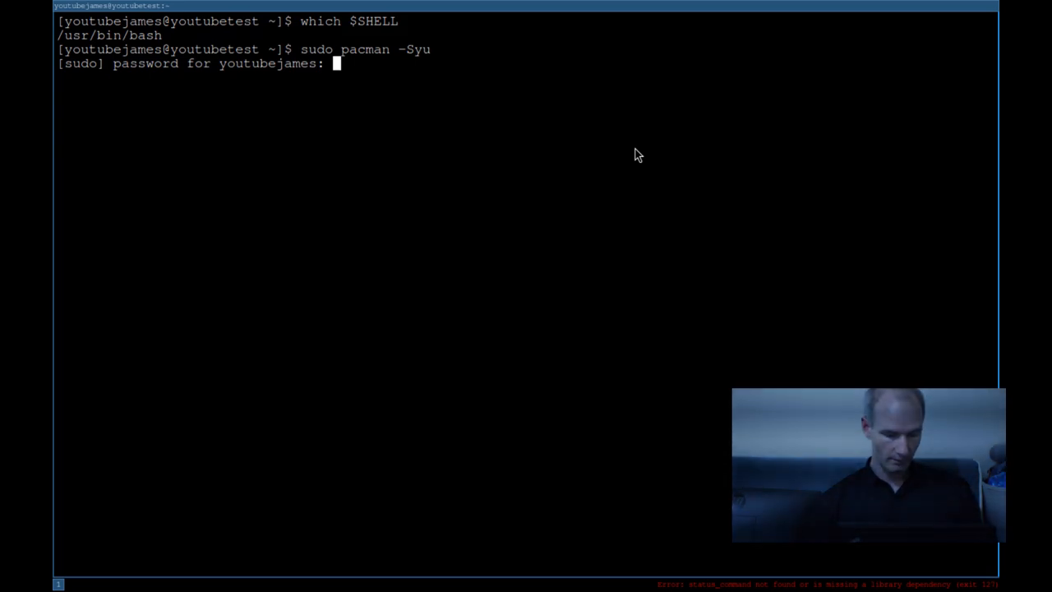
Step: Run sudo pacman -Syu after the password; nothing to upgrade
key("Return")
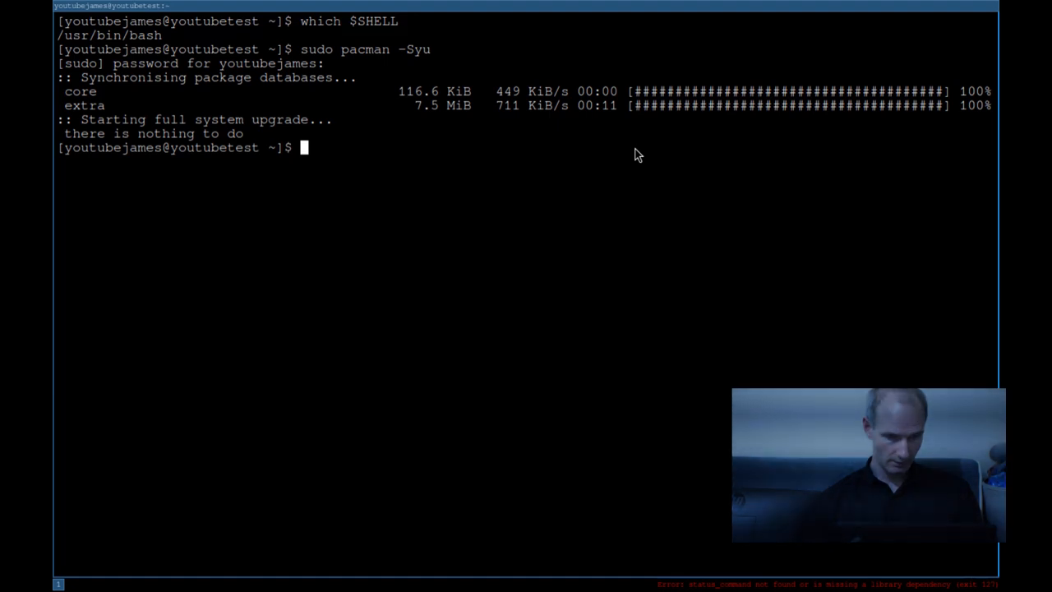
Step: Try sudo pacman -S devour, which fails with target not found
type("sudo pacman")
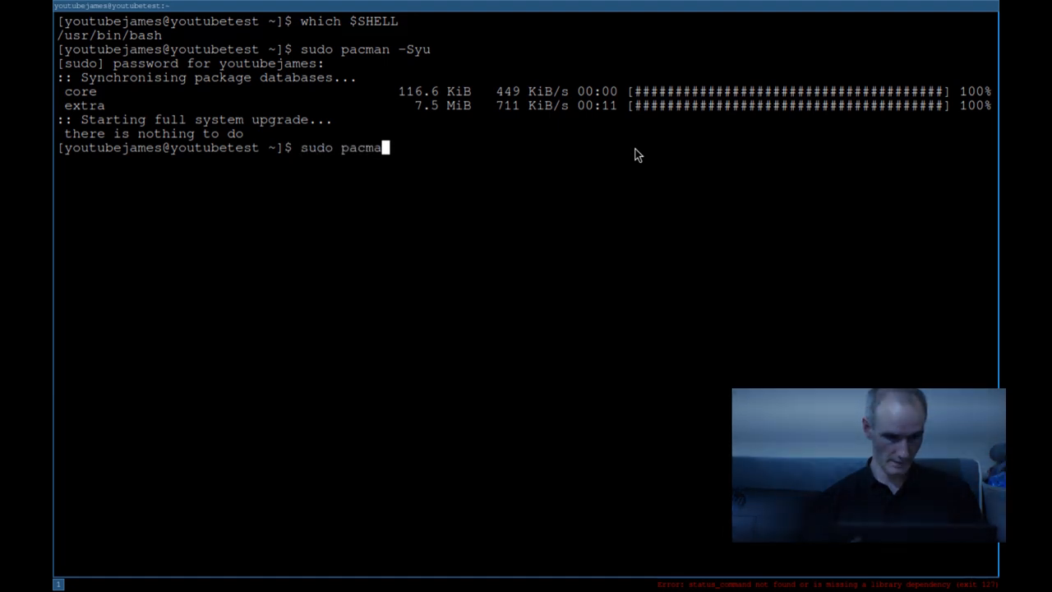
type("-S")
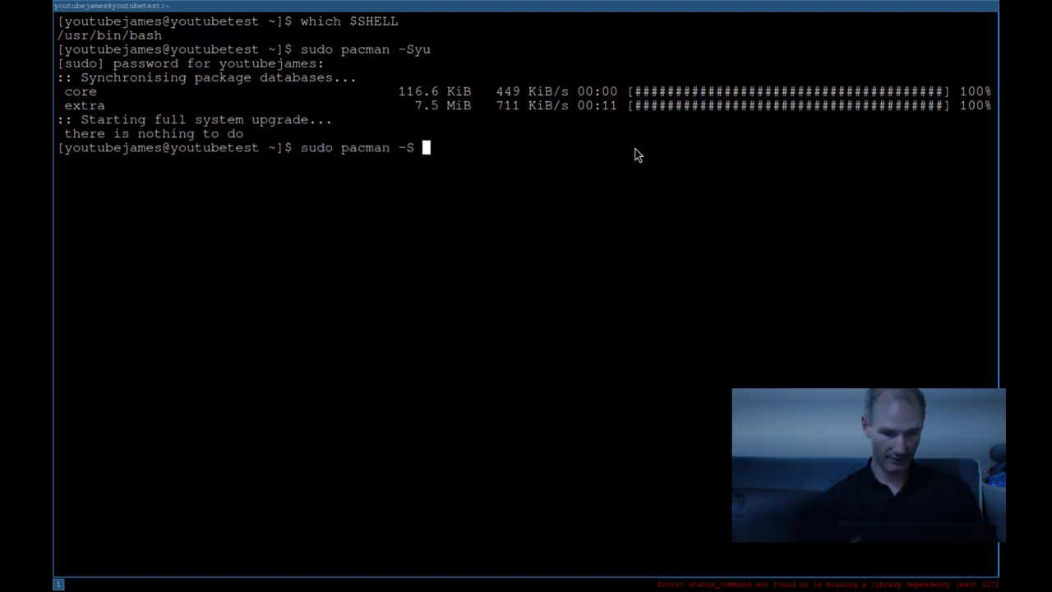
type("devour")
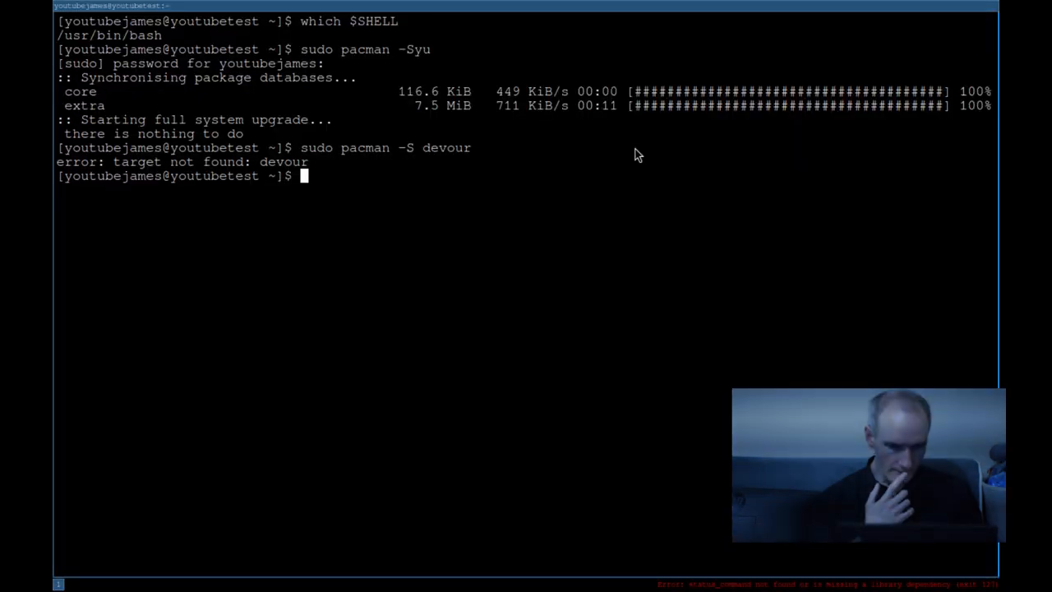
Step: Search the repositories with sudo pacman -Ss devour and start editing the command
type("sudo pacman -Ss devour")
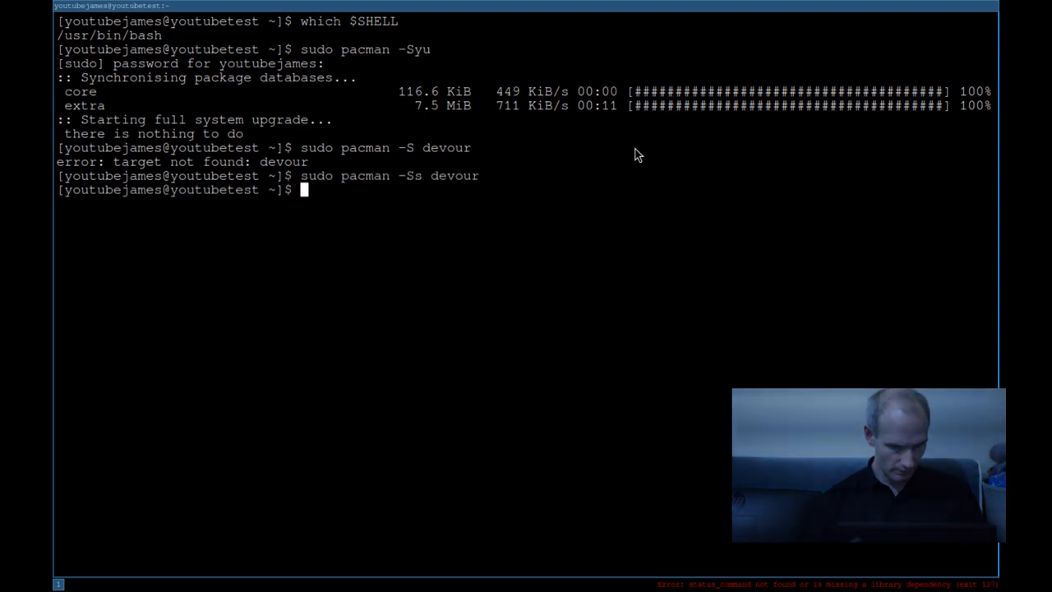
type("sudo pacman -Ss devour")
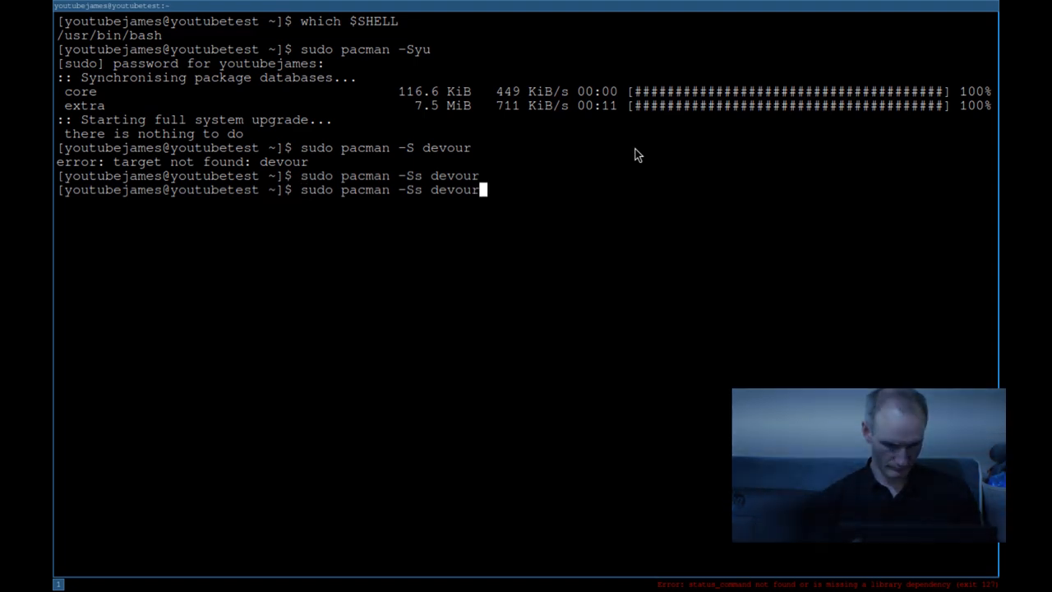
key("BackSpace")
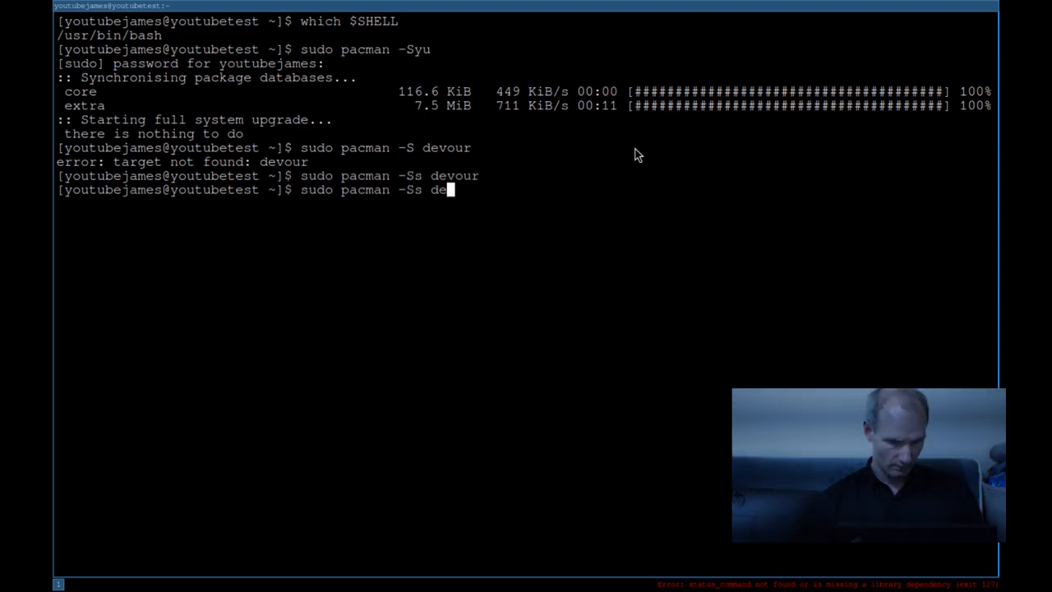